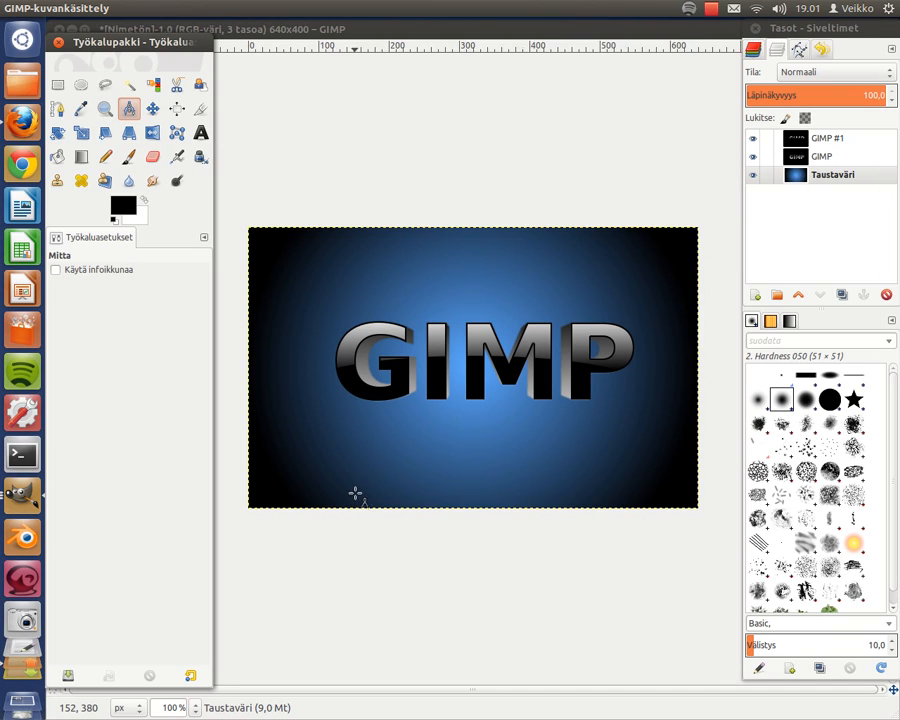
pyautogui.moveTo(474, 390)
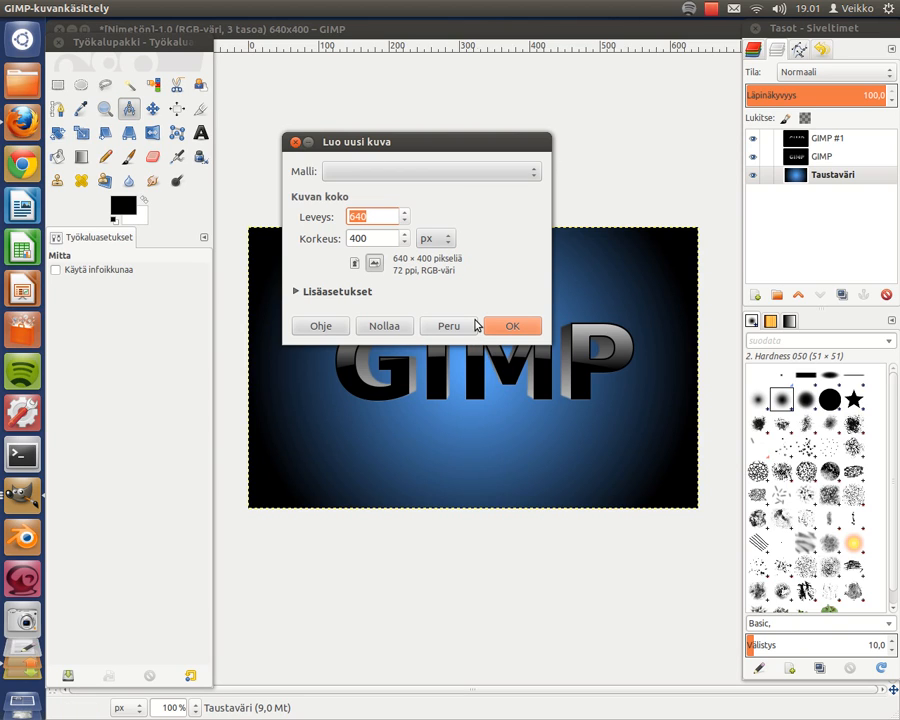
pyautogui.moveTo(648, 372)
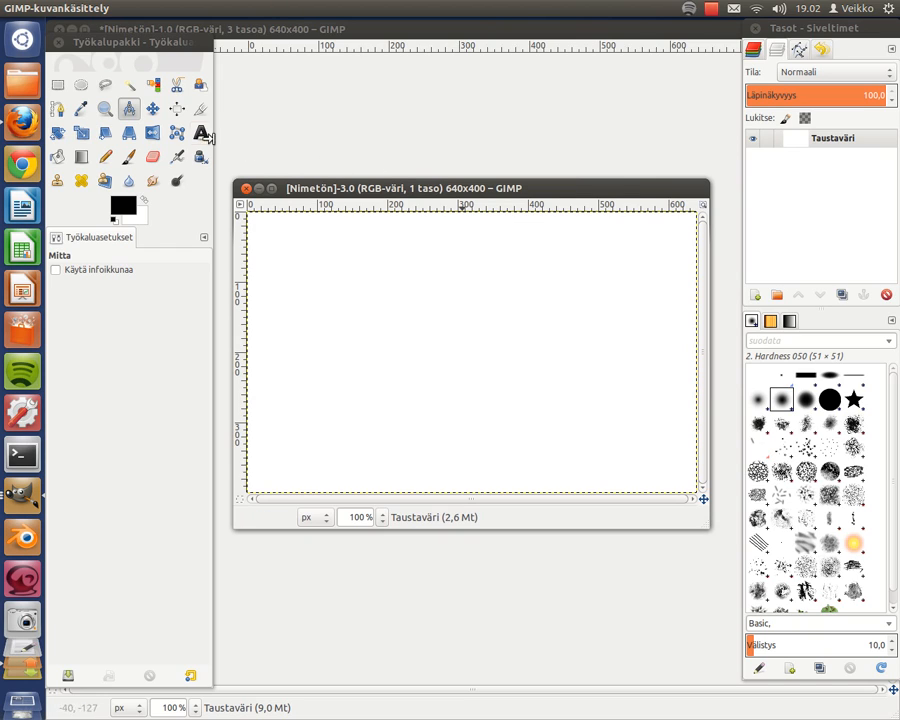
# Add a text layer reading 'GIMP' in Sans Bold at size 150 on the blank canvas.
pyautogui.click(200, 132)
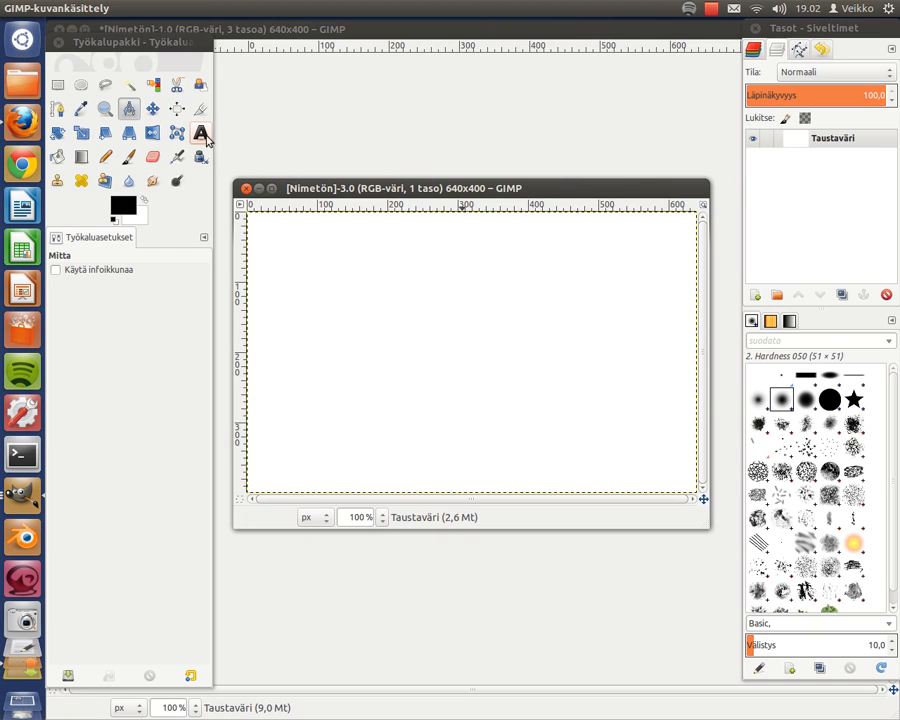
pyautogui.click(200, 132)
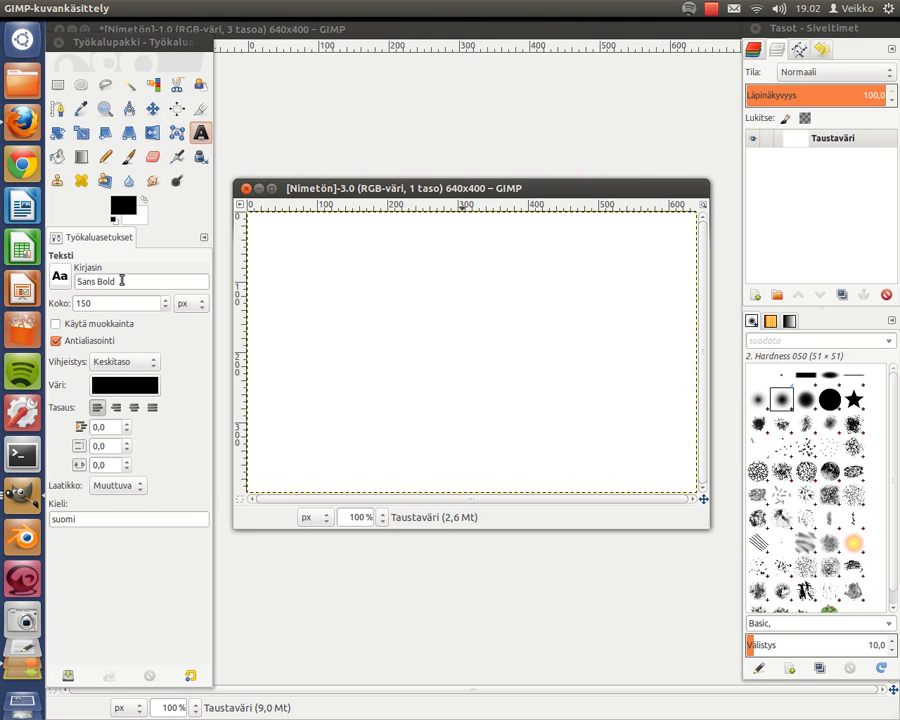
pyautogui.moveTo(72, 280)
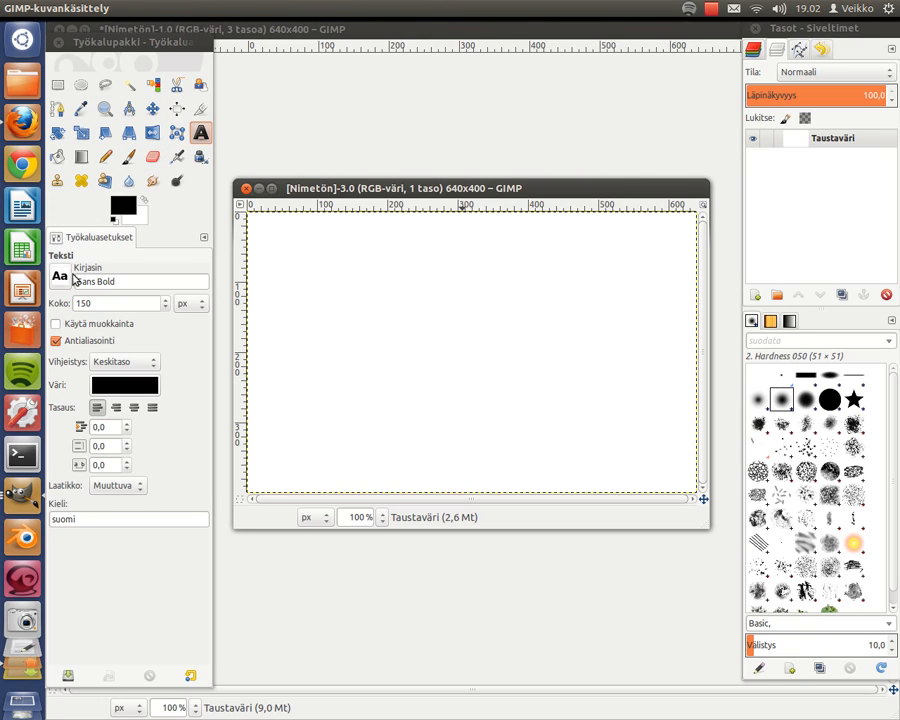
pyautogui.moveTo(202, 292)
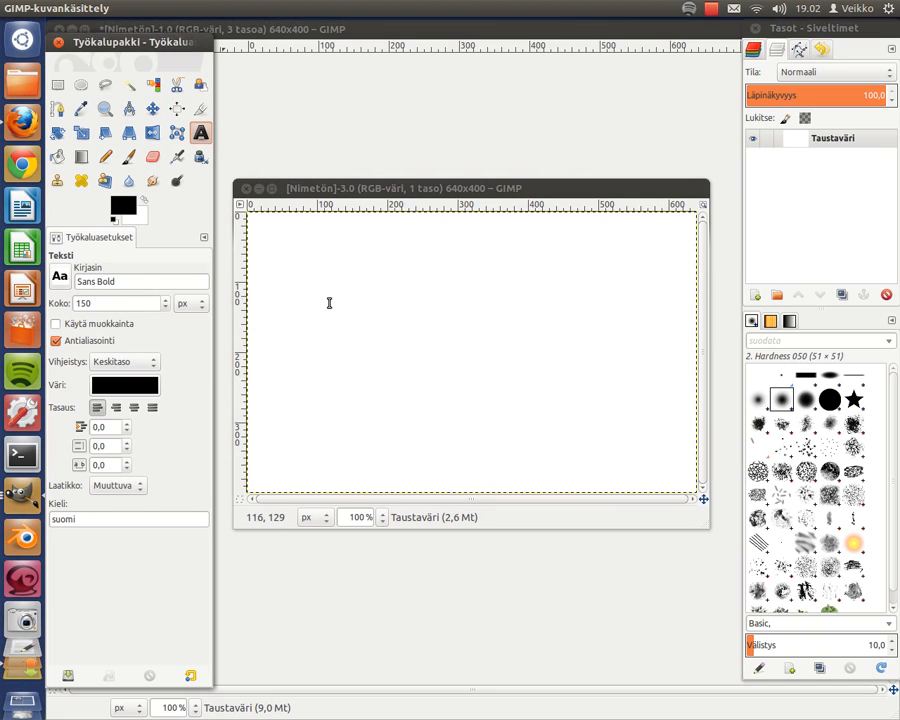
pyautogui.write('GIMP')
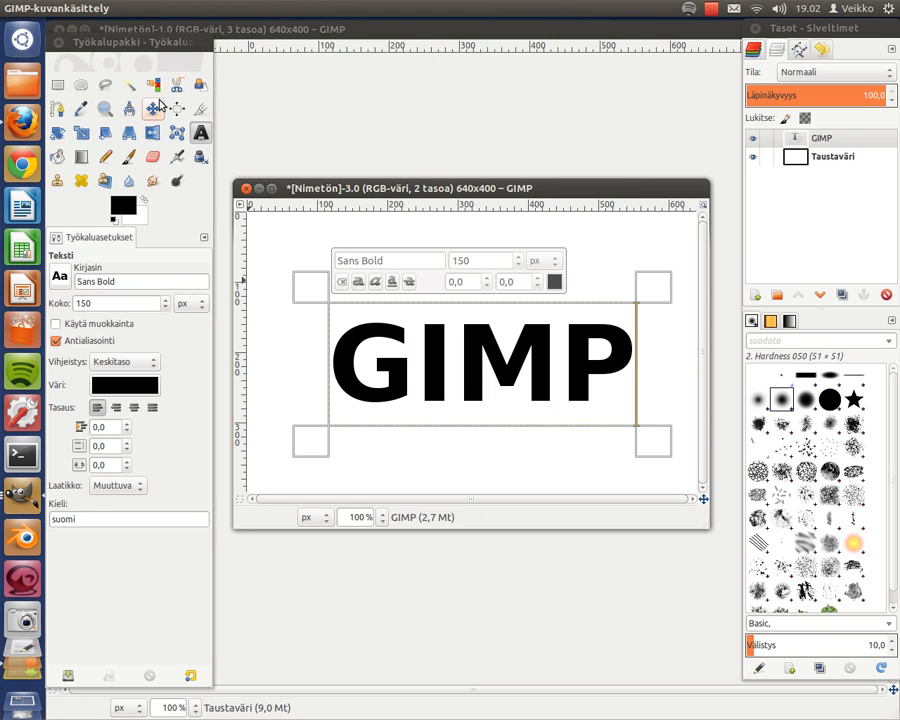
pyautogui.click(152, 108)
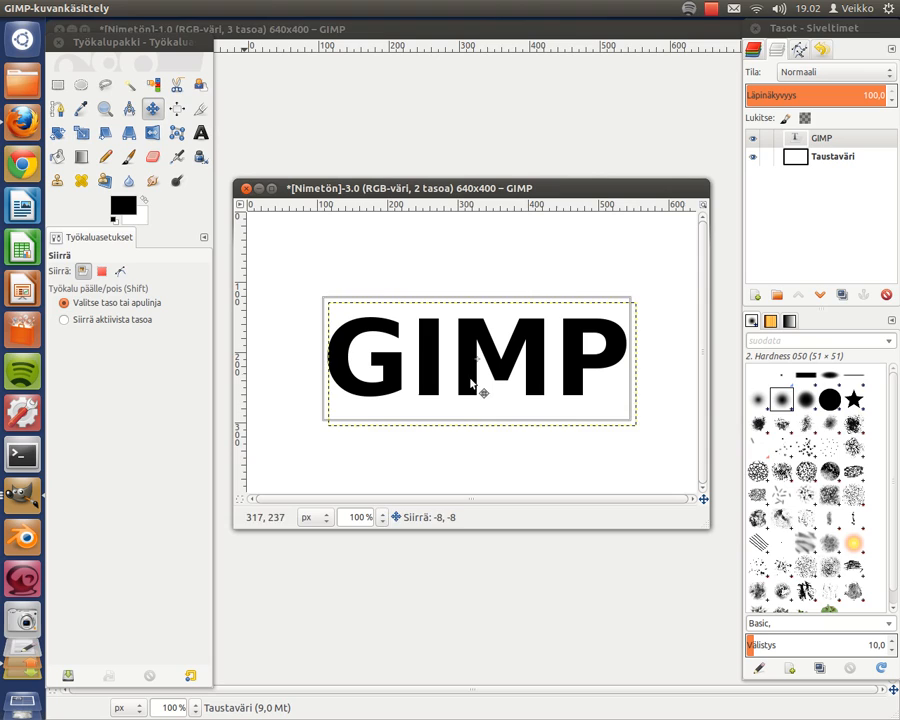
# Center the GIMP text with the Align tool and expand its layer to the 640×400 image size.
pyautogui.click(176, 108)
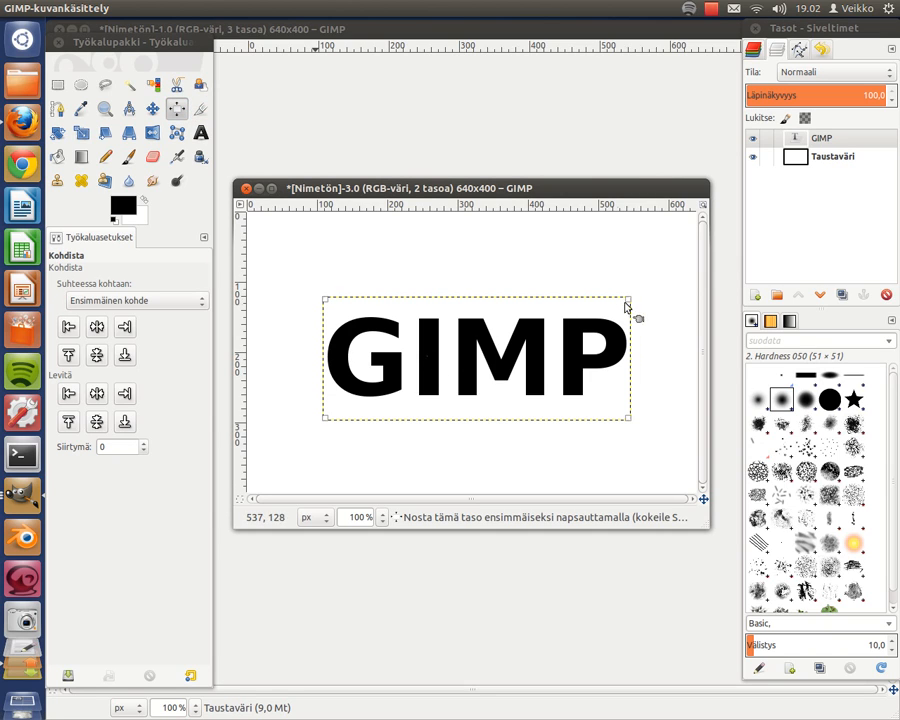
pyautogui.moveTo(308, 418)
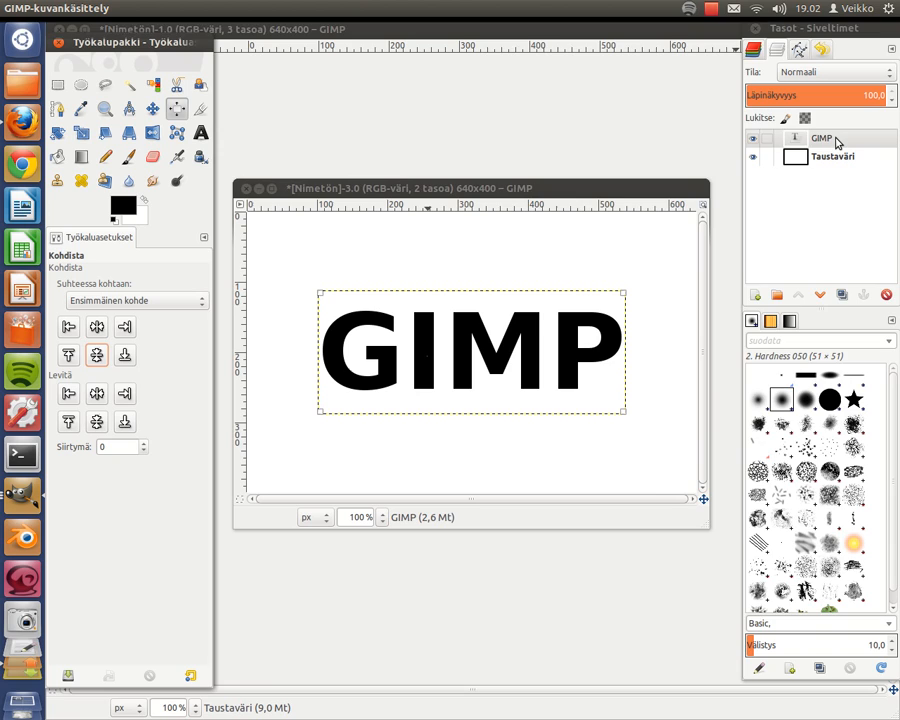
pyautogui.rightClick(836, 138)
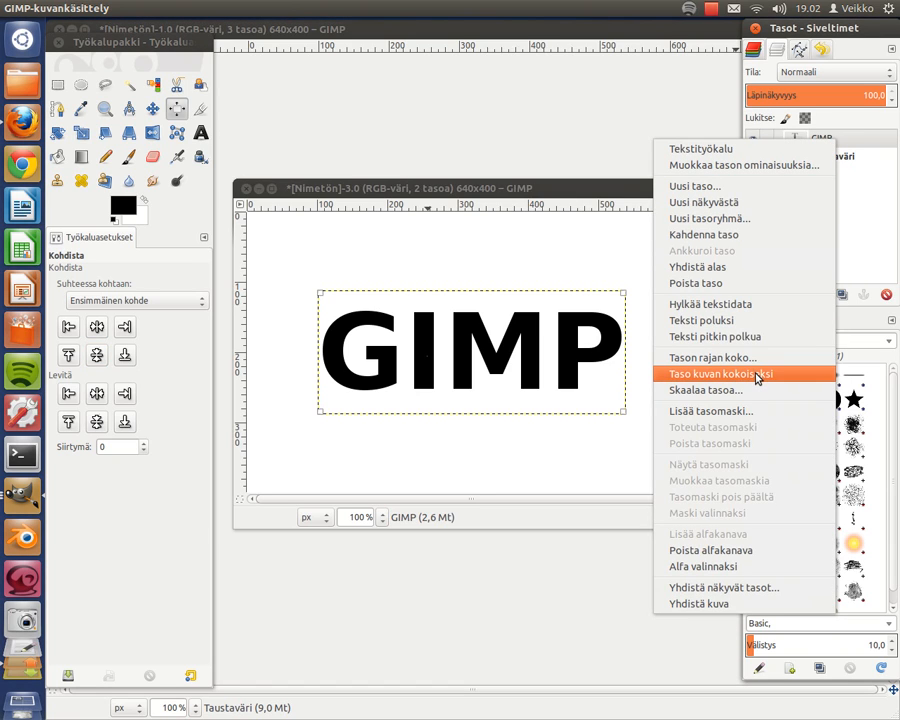
pyautogui.click(720, 374)
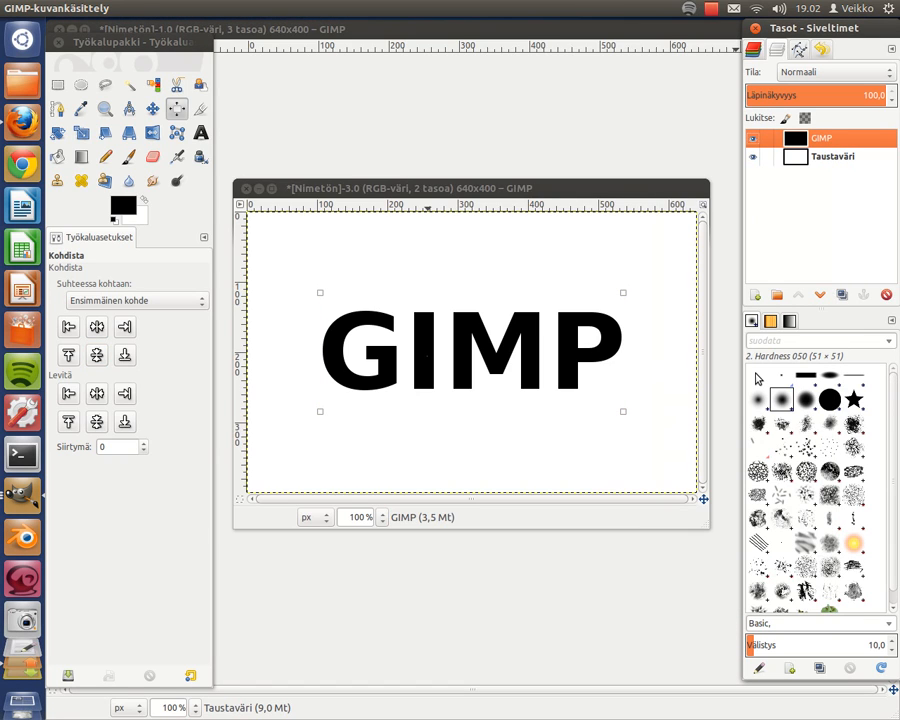
pyautogui.click(152, 108)
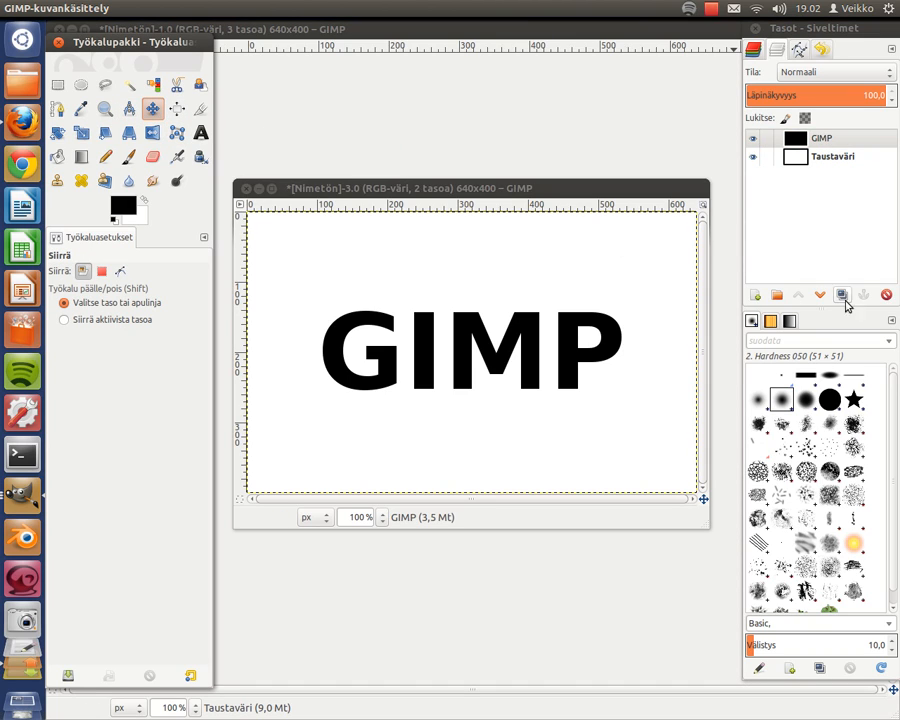
# Duplicate the text layer to get 'GIMP #1', then return to the original GIMP layer.
pyautogui.click(844, 294)
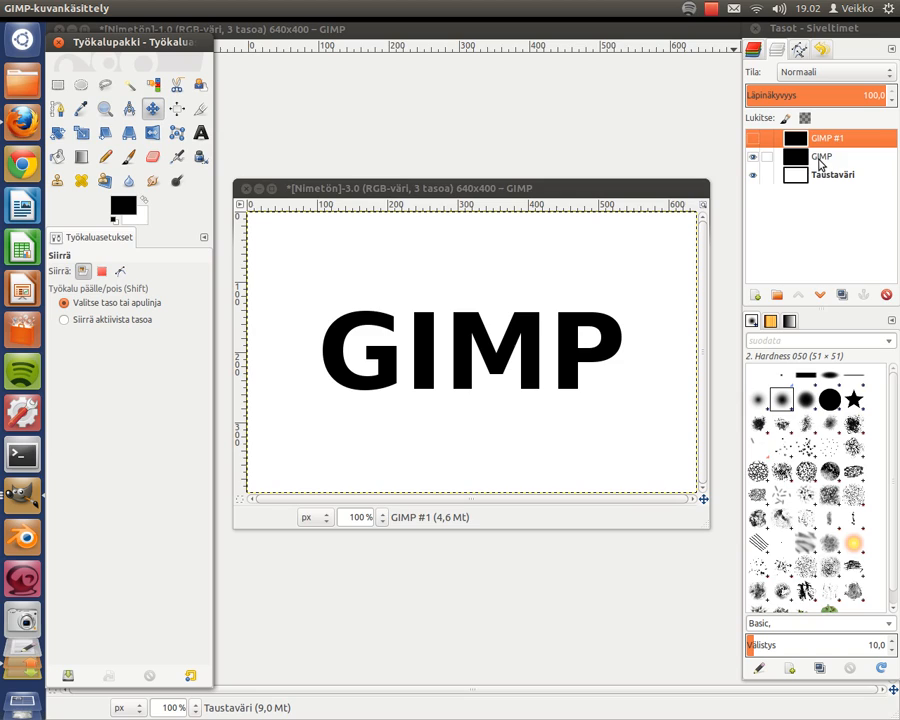
pyautogui.click(824, 156)
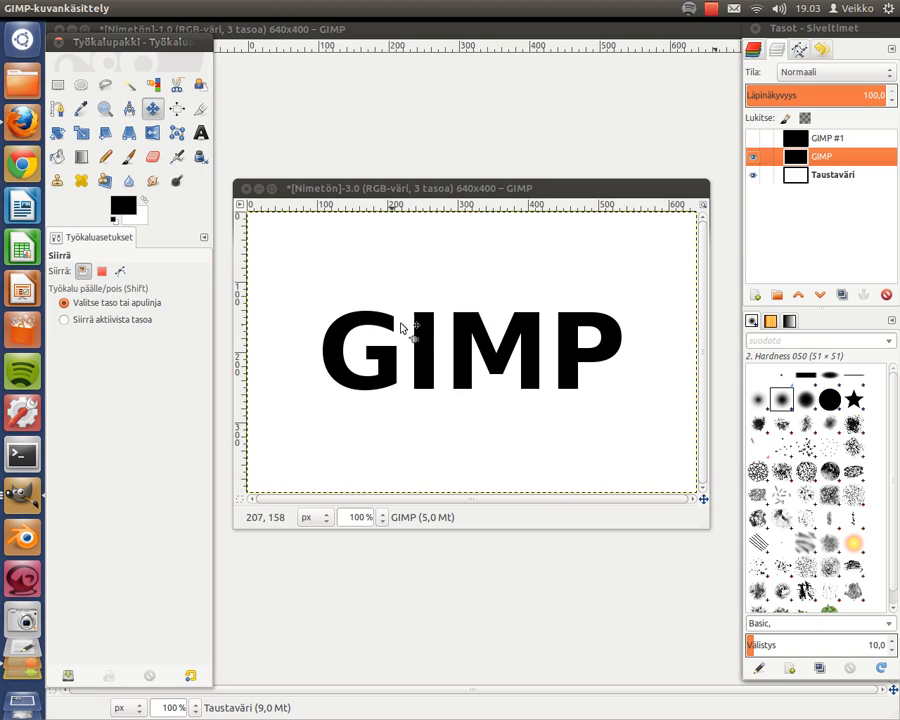
pyautogui.moveTo(130, 62)
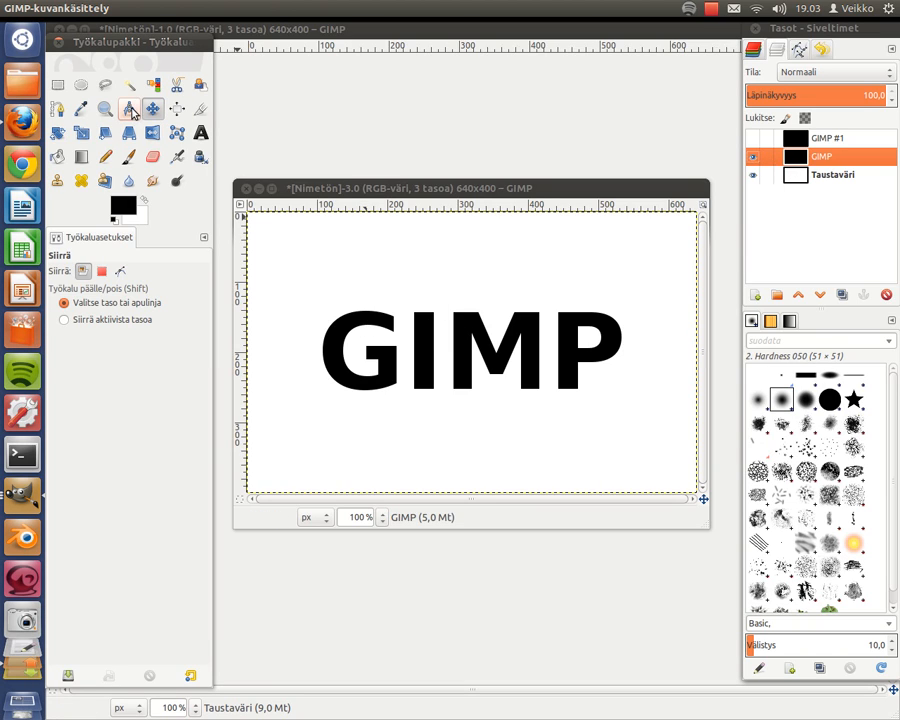
pyautogui.moveTo(130, 110)
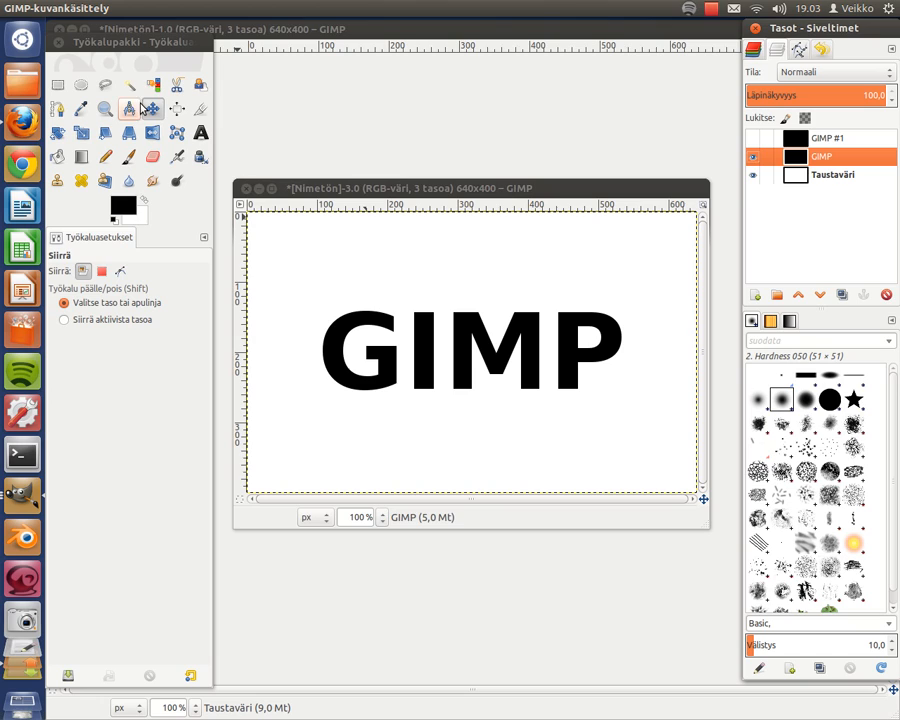
pyautogui.moveTo(148, 108)
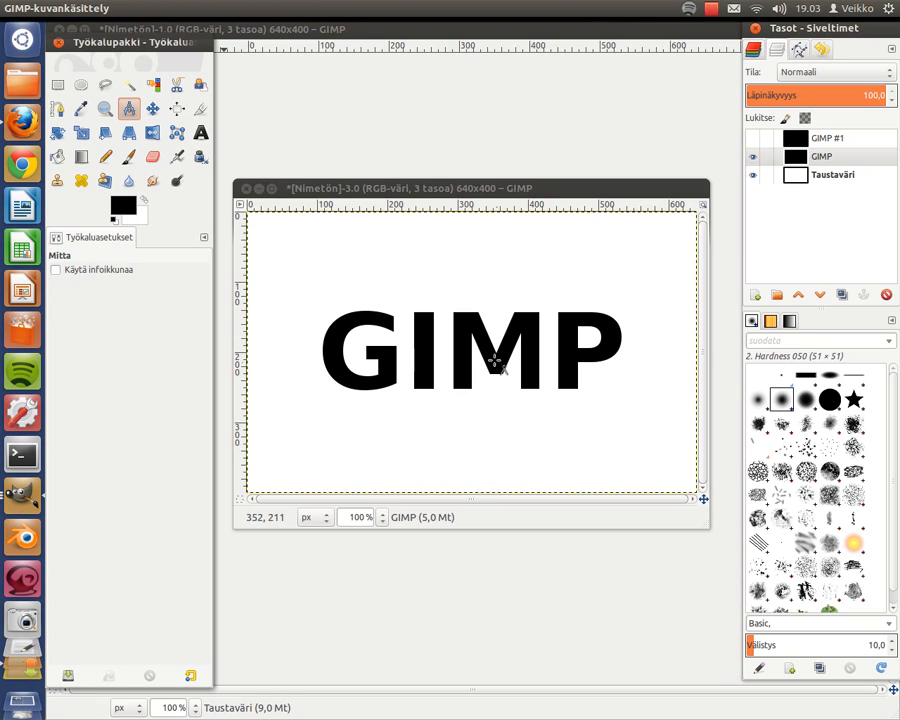
pyautogui.moveTo(466, 358)
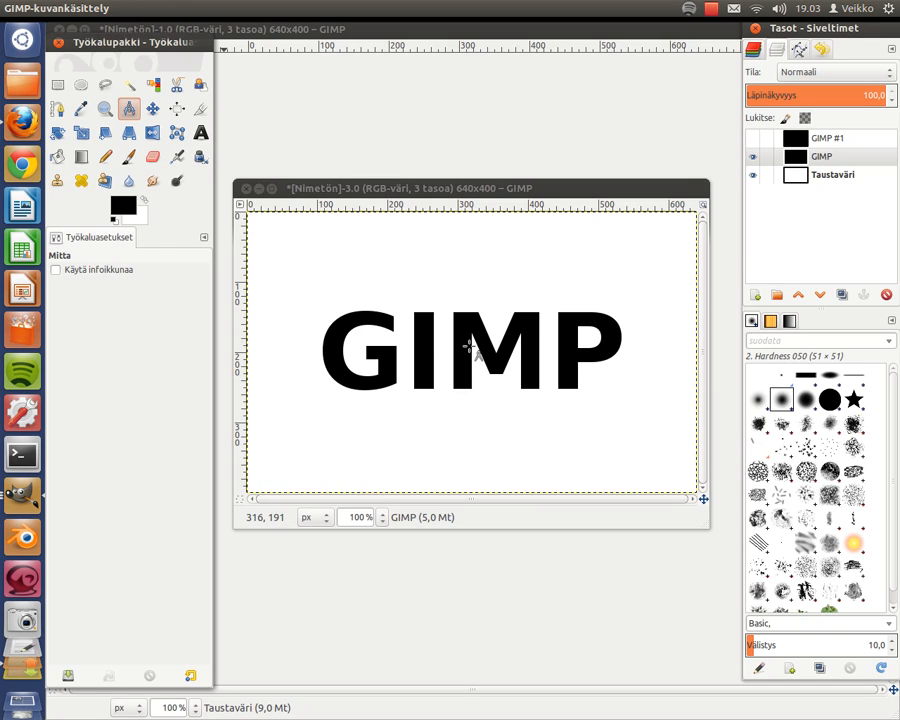
pyautogui.moveTo(400, 290)
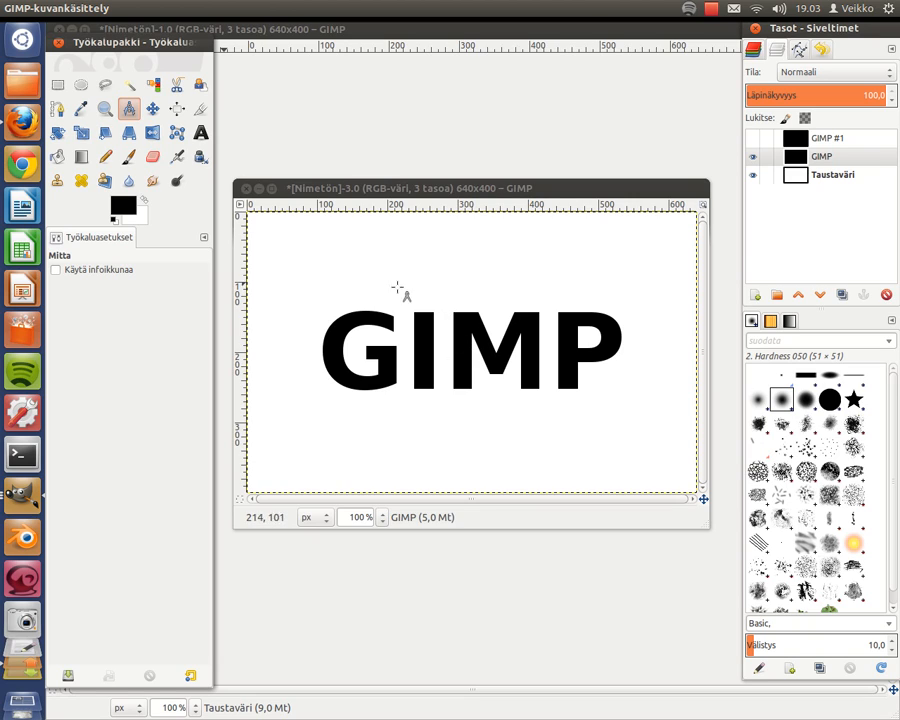
pyautogui.moveTo(420, 344)
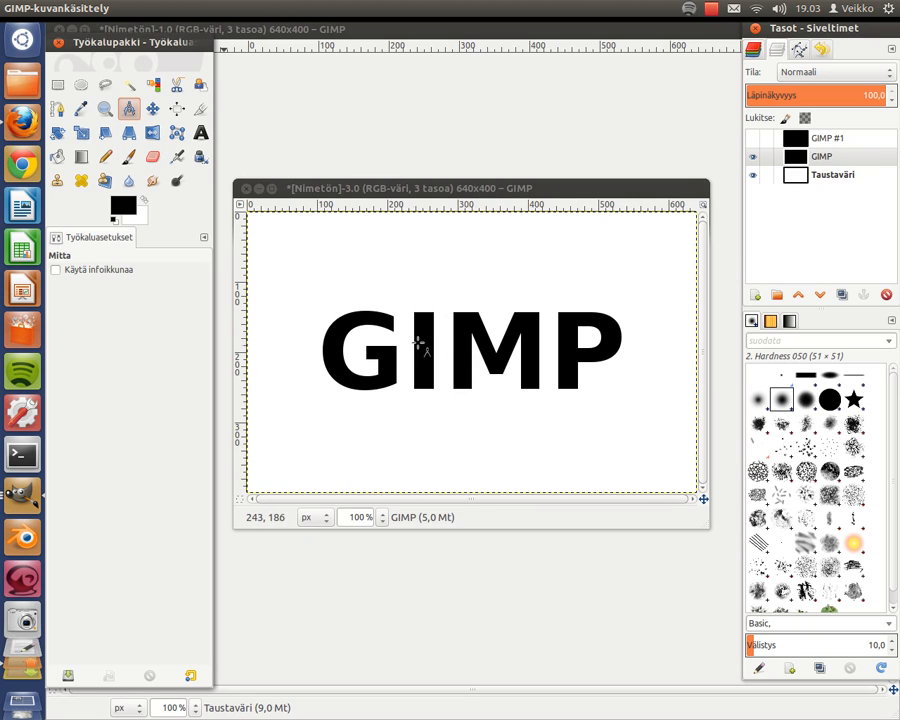
pyautogui.moveTo(456, 272)
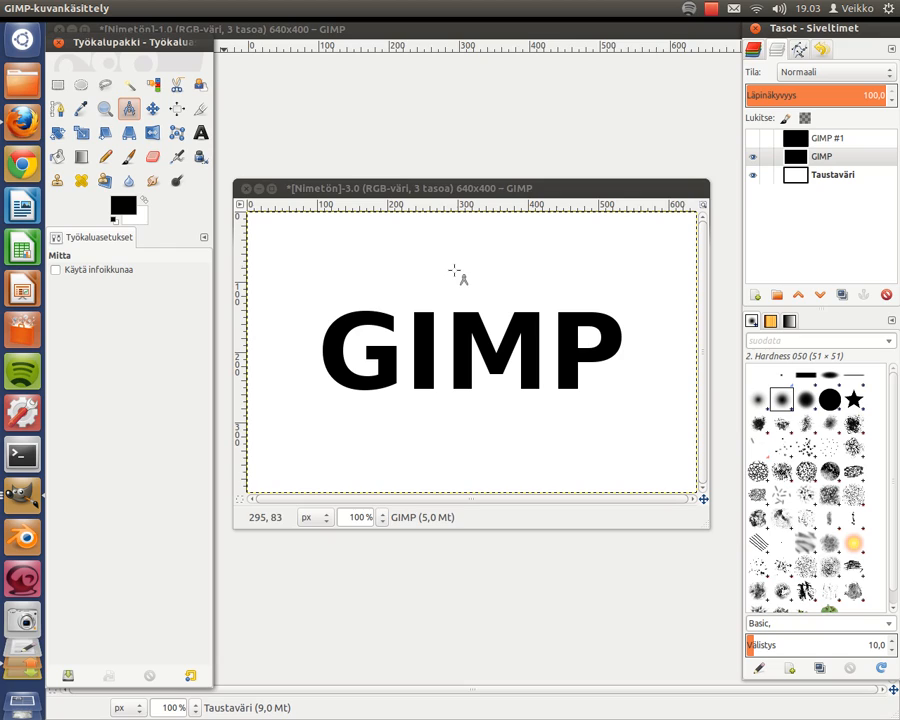
pyautogui.moveTo(466, 356)
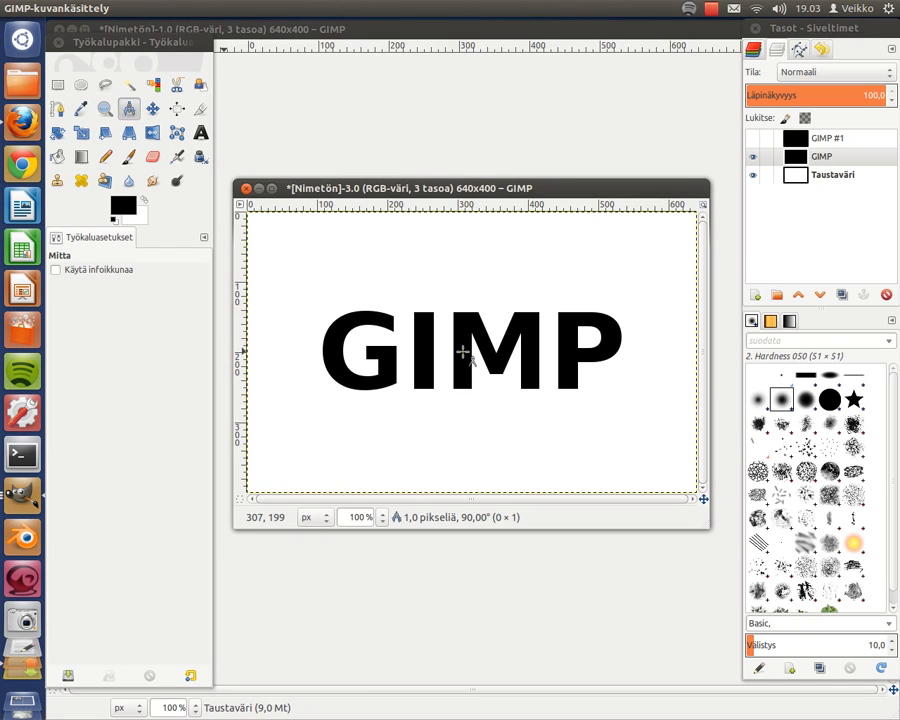
# Measure the text centre at about 307 px across and 198 px down, then bring up the canvas menu.
pyautogui.moveTo(270, 352); pyautogui.dragTo(462, 352)
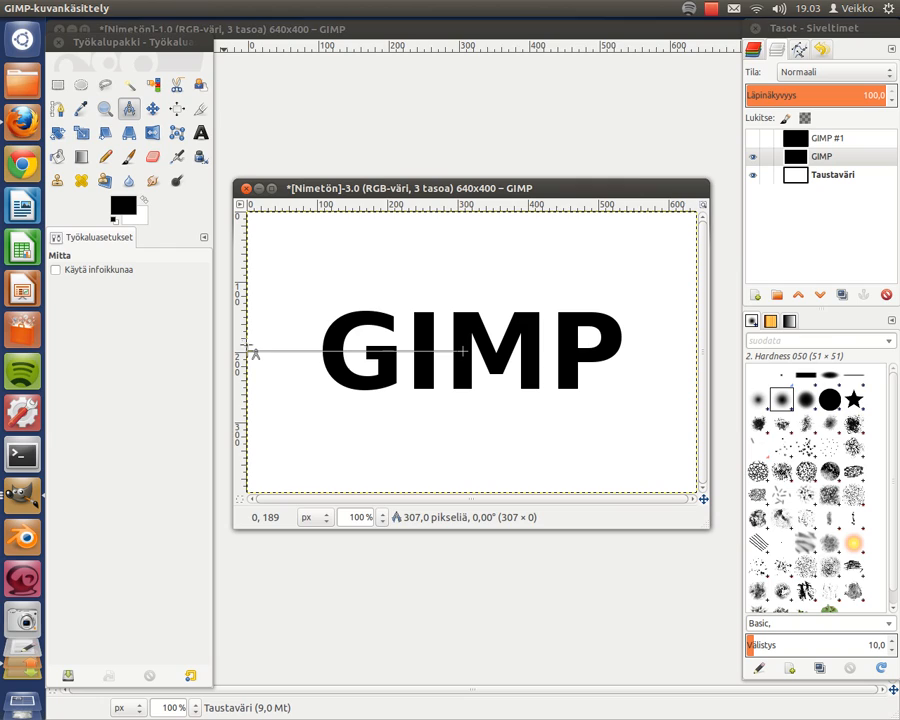
pyautogui.moveTo(410, 528)
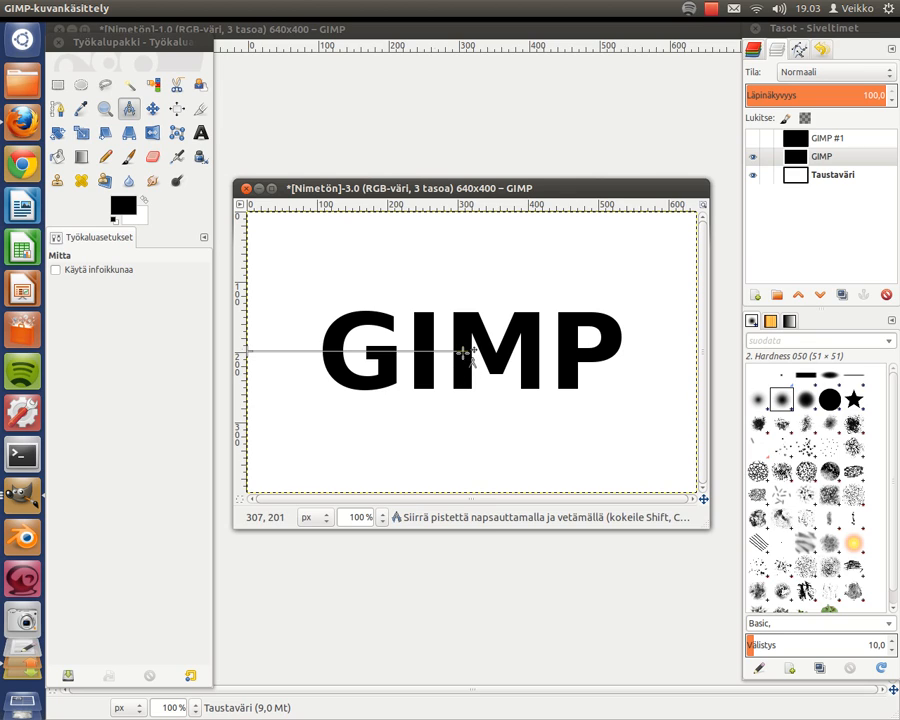
pyautogui.moveTo(258, 350)
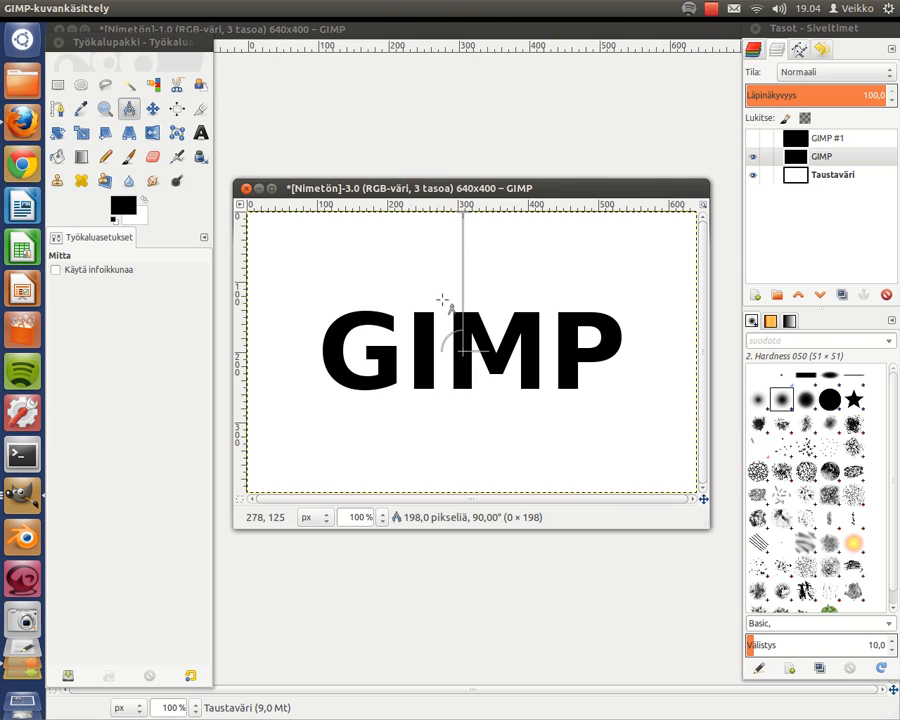
pyautogui.moveTo(436, 256)
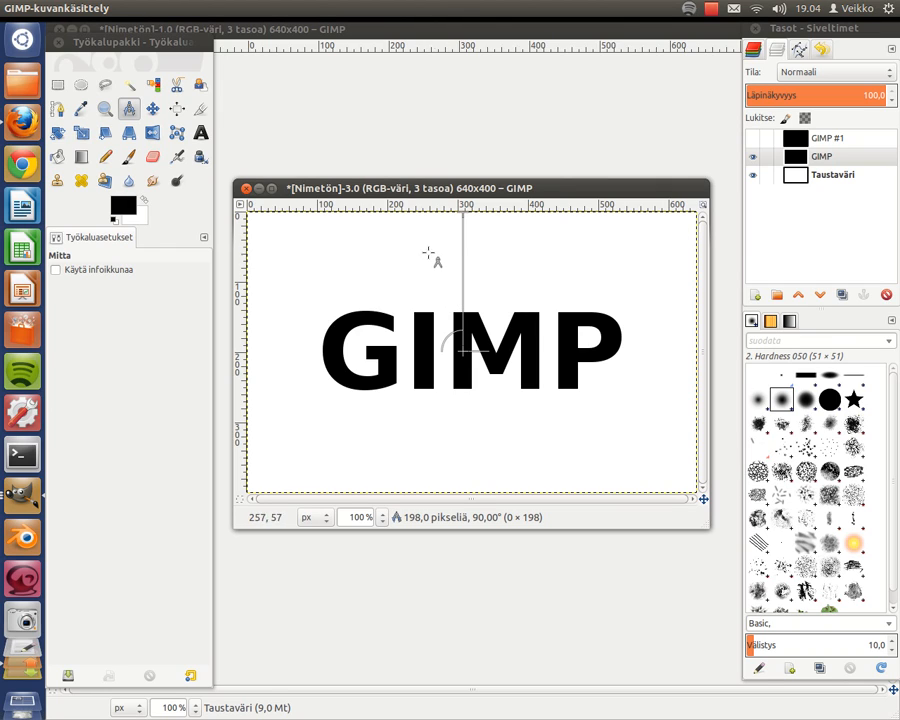
pyautogui.rightClick(436, 342)
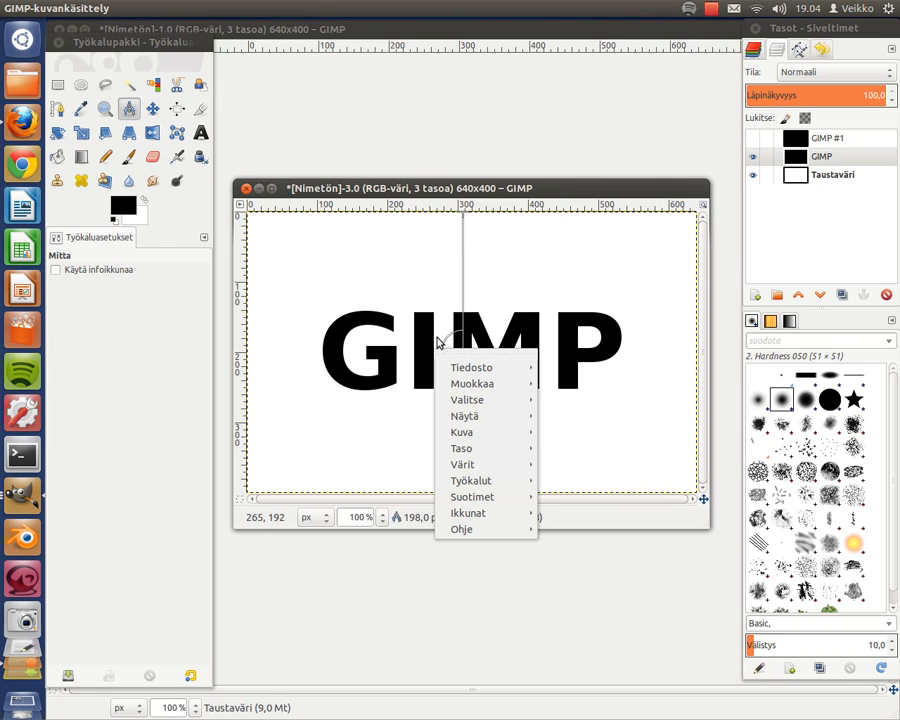
# Choose Filters > Blur > Motion Blur for the text layer.
pyautogui.click(472, 496)
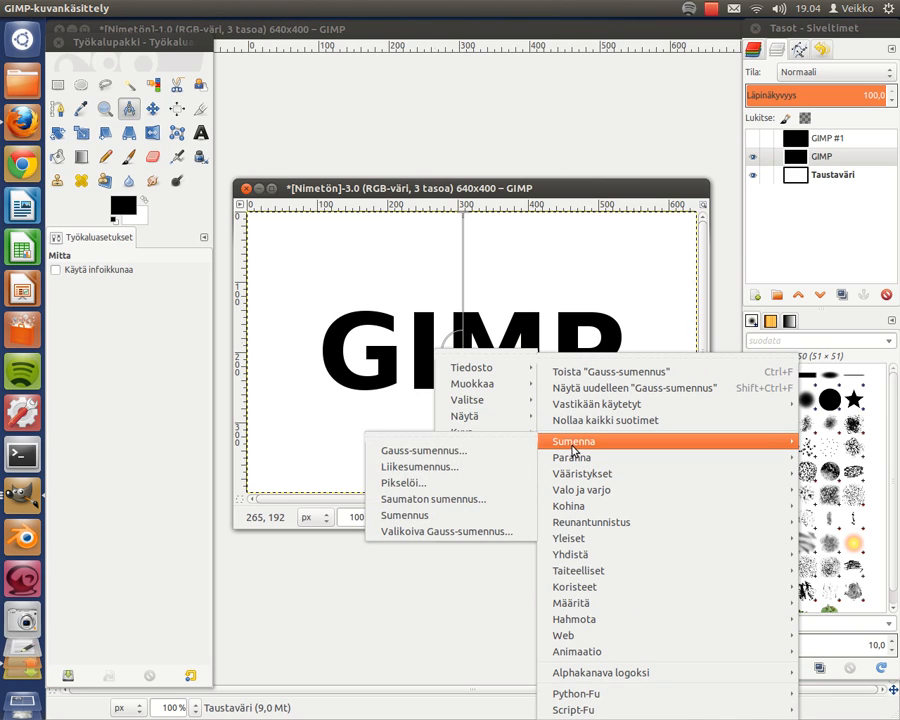
pyautogui.click(420, 466)
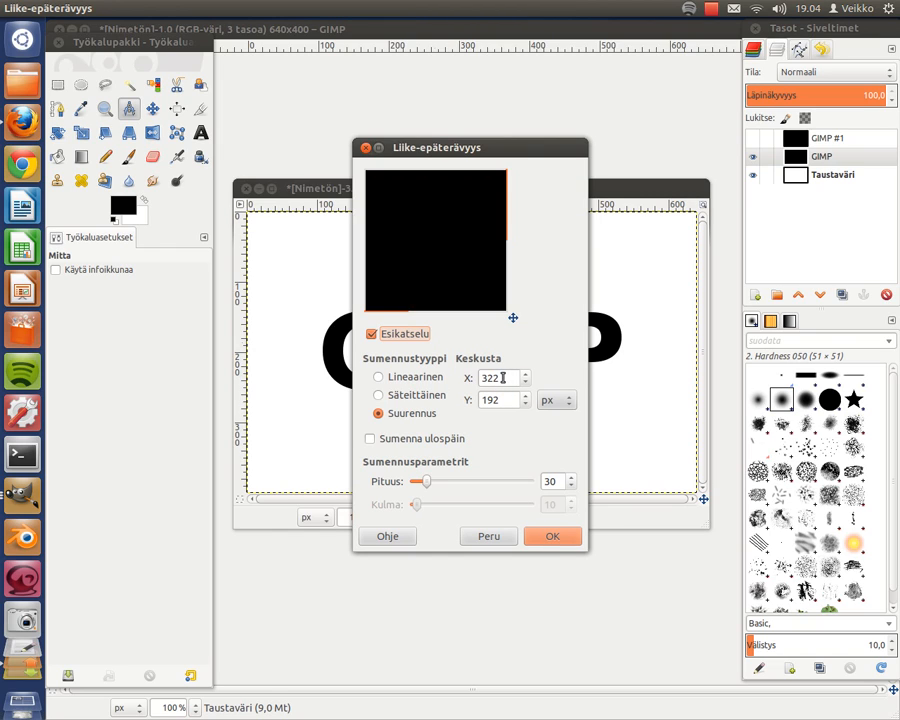
# Apply a Zoom motion blur centred at X 307, Y 198 so the lettering streaks outward.
pyautogui.tripleClick(496, 378)
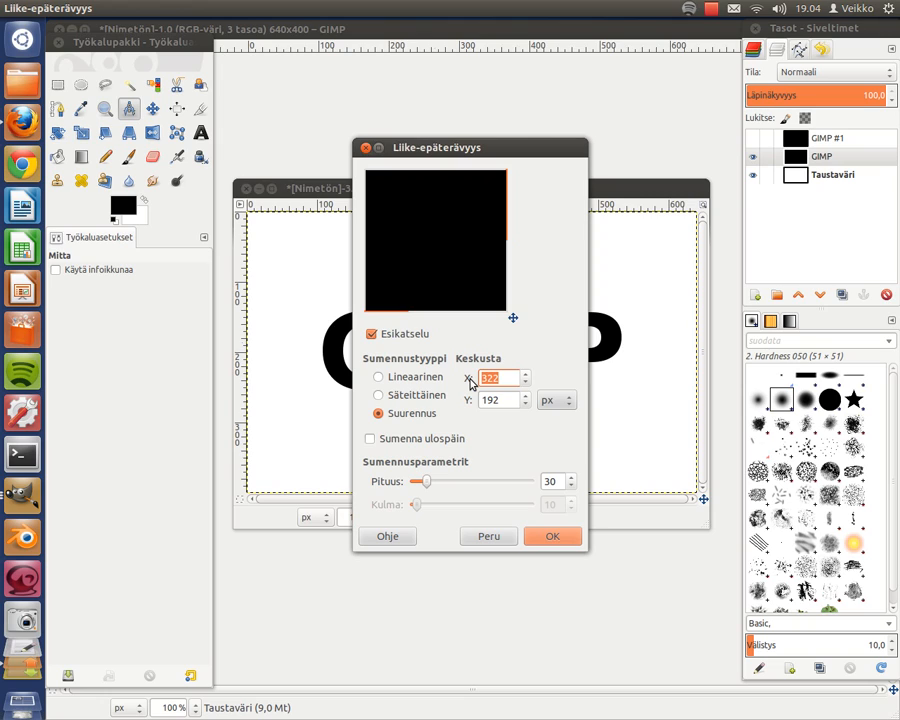
pyautogui.write('307')
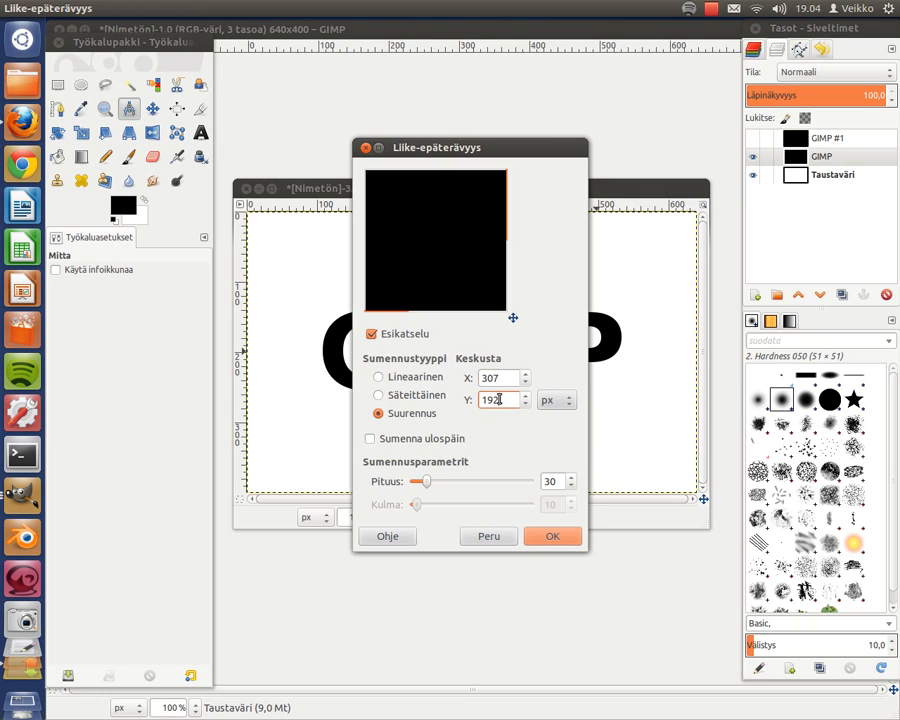
pyautogui.tripleClick(494, 400)
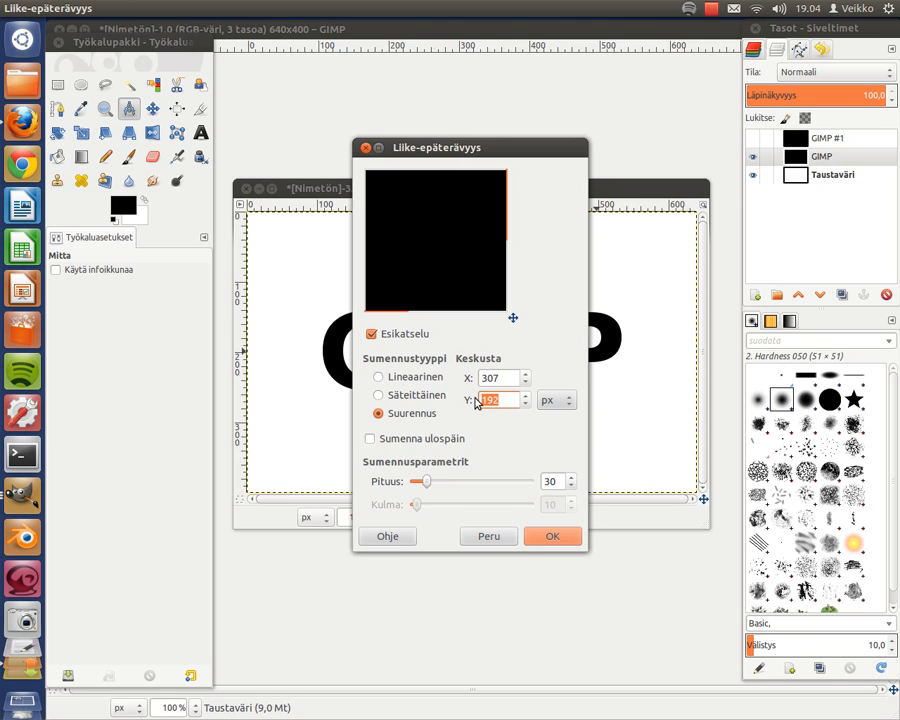
pyautogui.write('198')
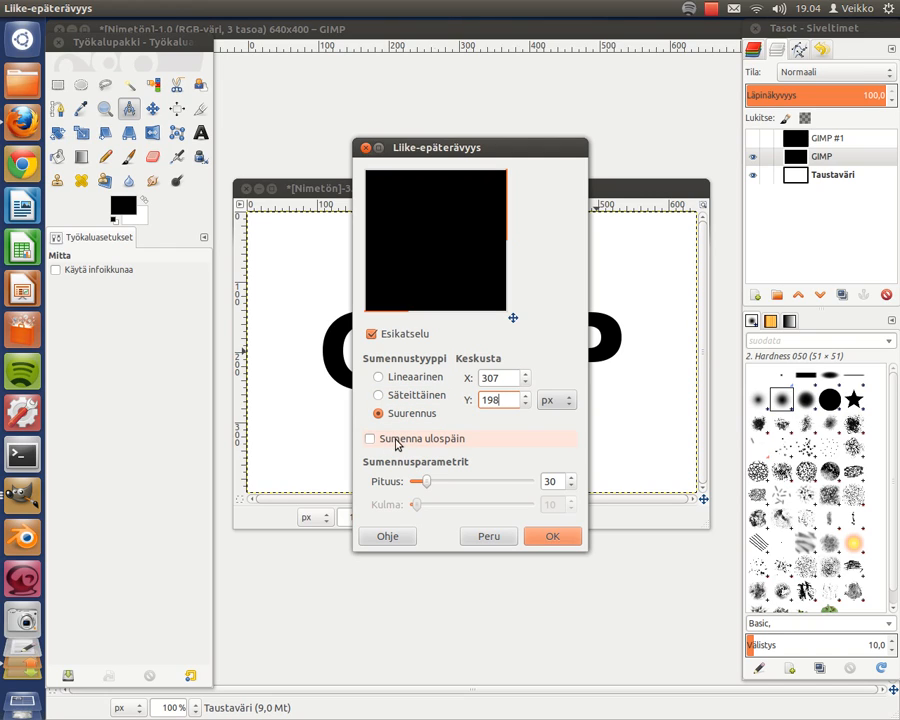
pyautogui.click(370, 438)
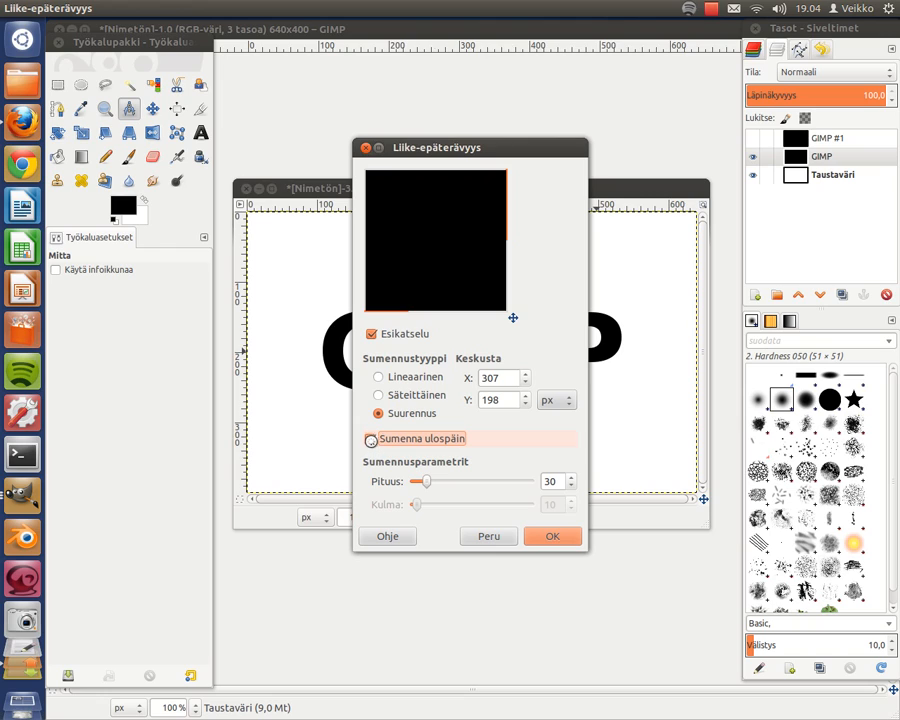
pyautogui.click(372, 438)
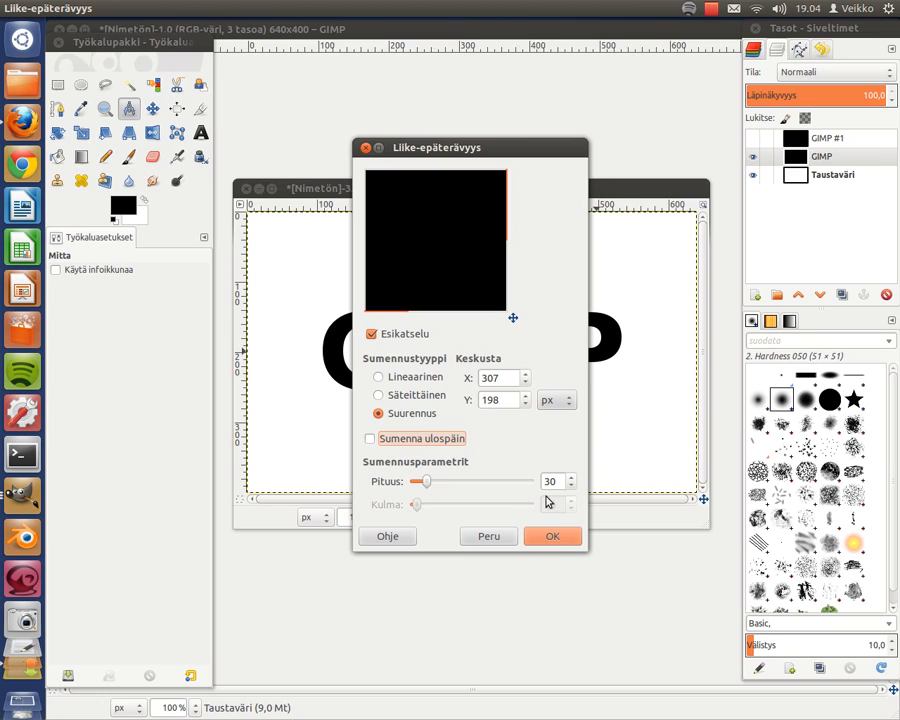
pyautogui.click(552, 536)
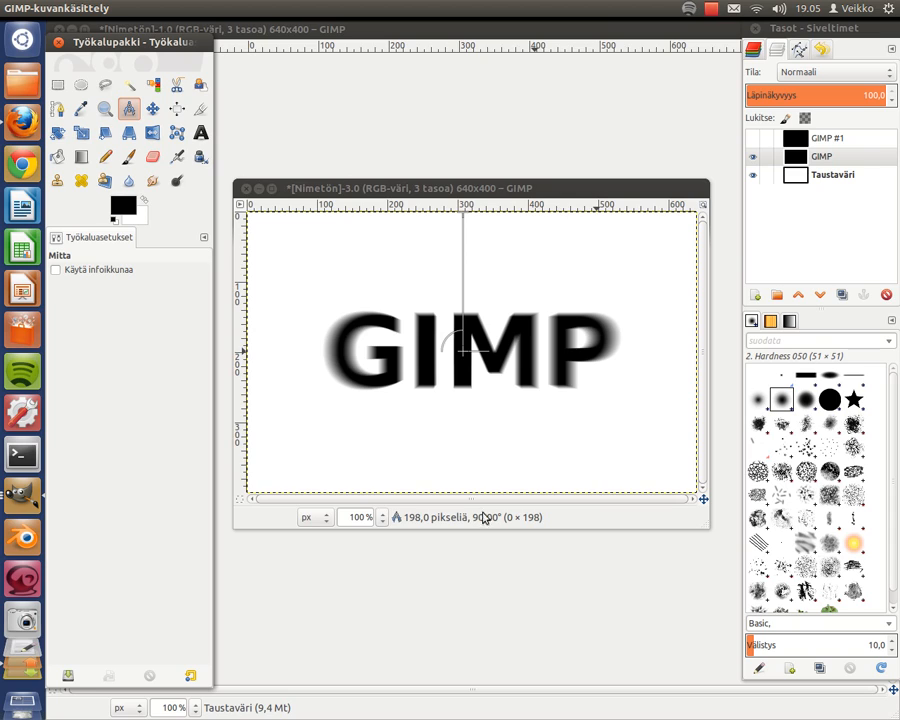
pyautogui.click(152, 108)
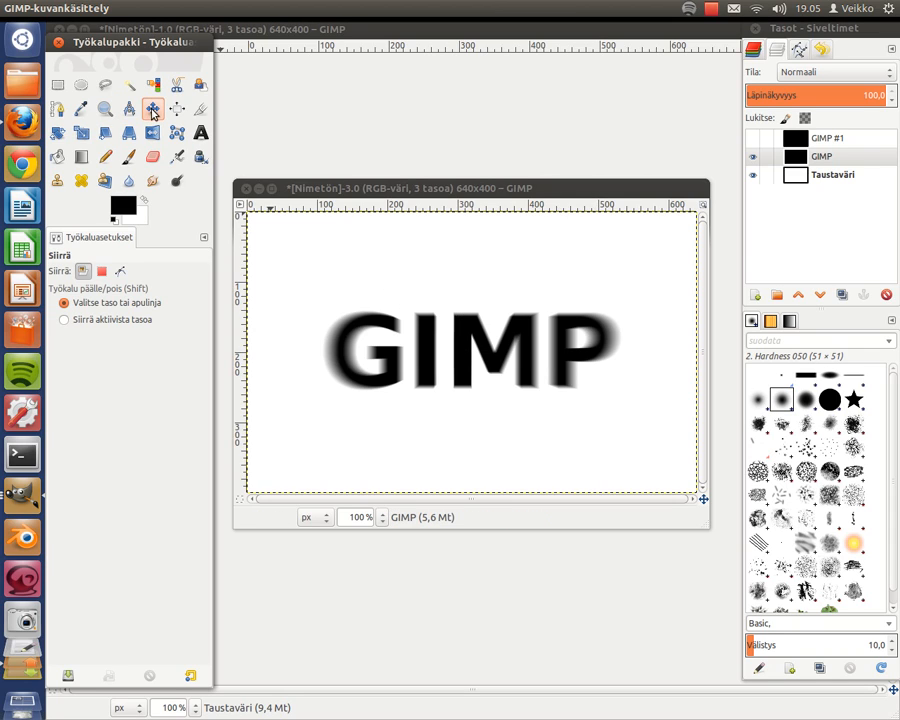
# Select all the blurred black text pixels with Select by Color.
pyautogui.click(152, 108)
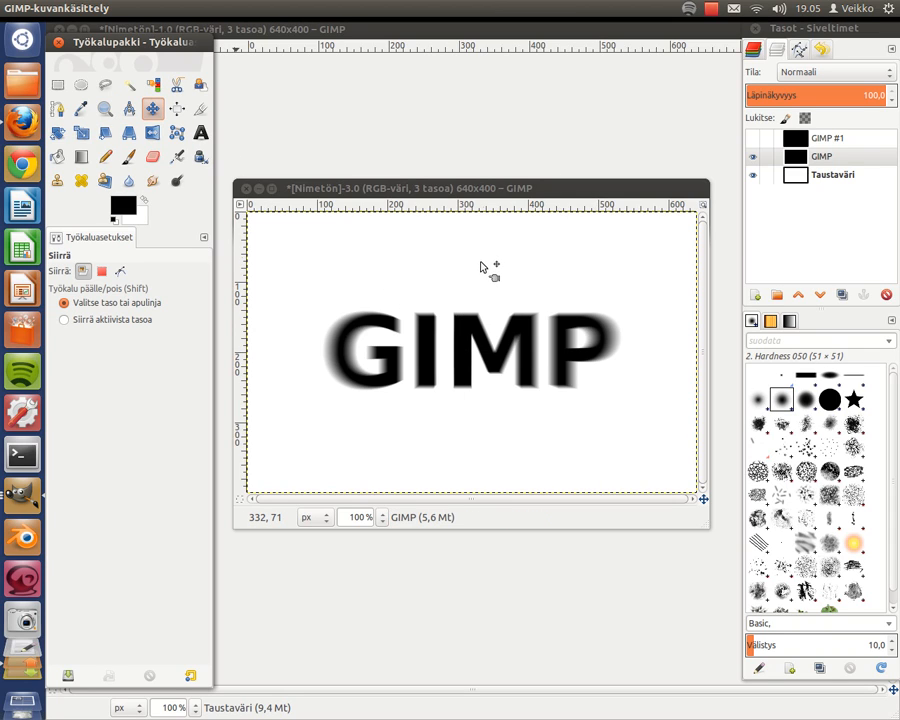
pyautogui.moveTo(498, 464)
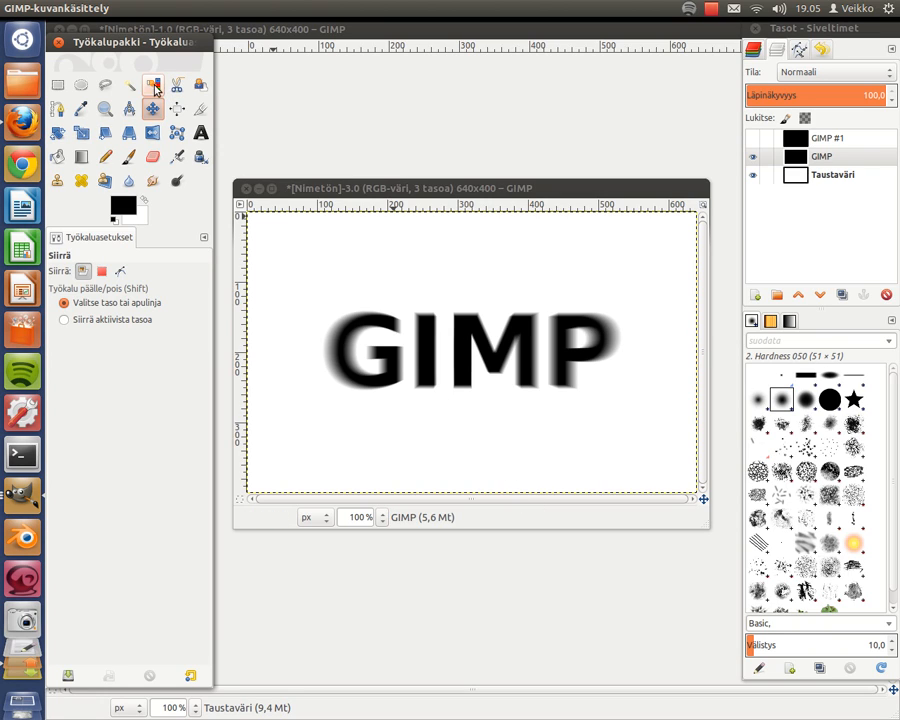
pyautogui.click(152, 96)
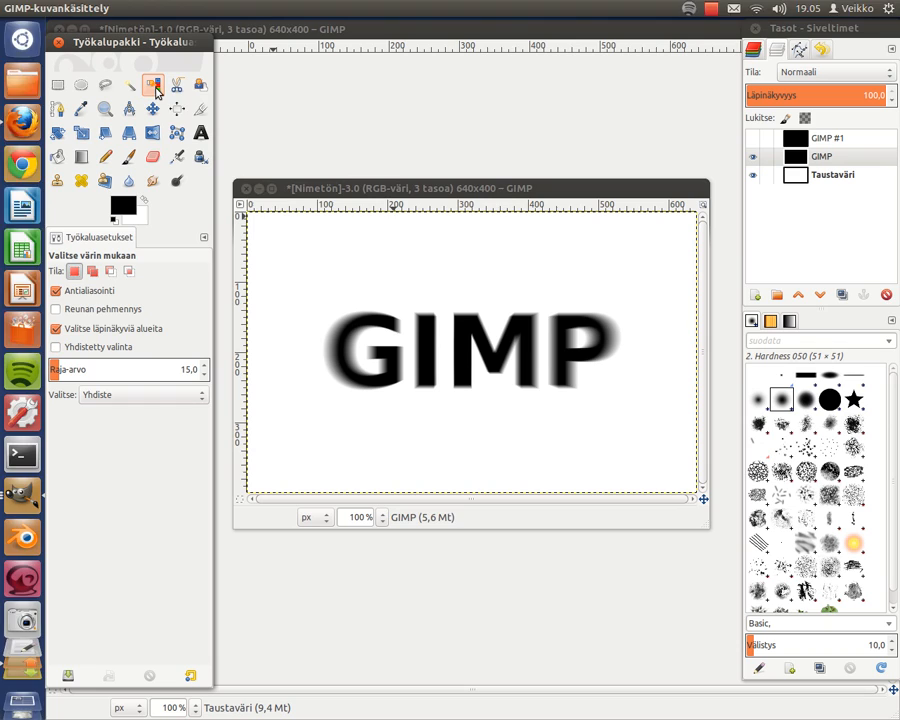
pyautogui.click(152, 84)
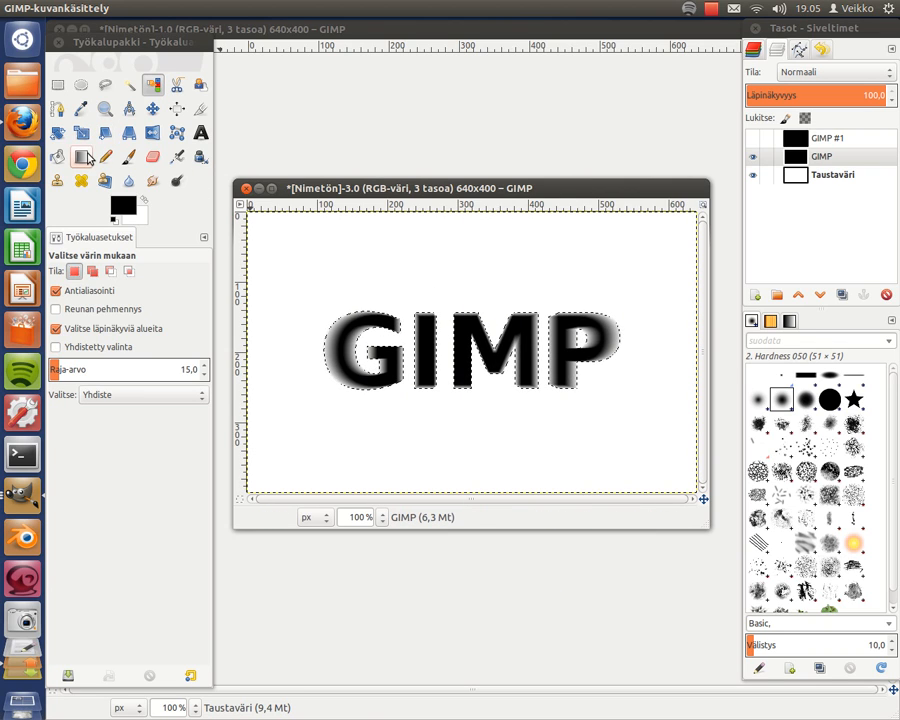
# Set up the Blend tool with a Linear shape and the FG to BG gradient.
pyautogui.click(80, 156)
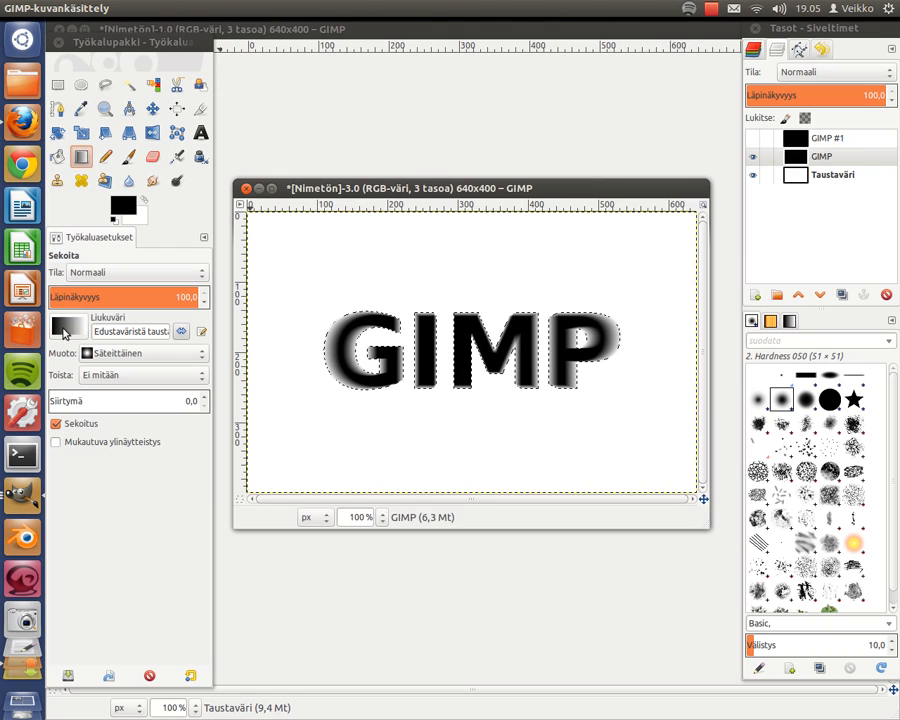
pyautogui.click(140, 352)
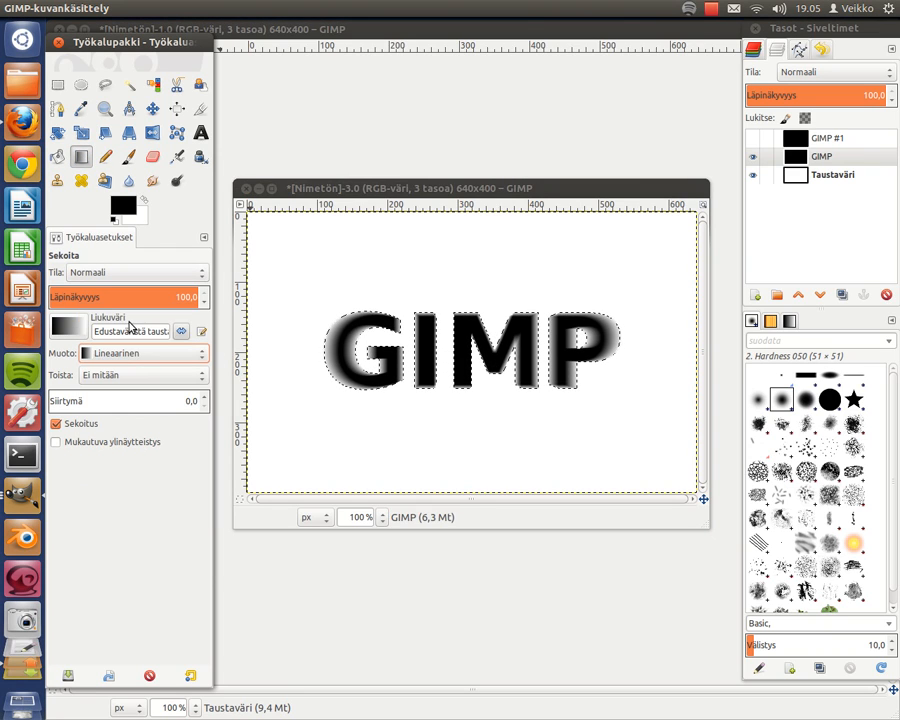
pyautogui.click(68, 328)
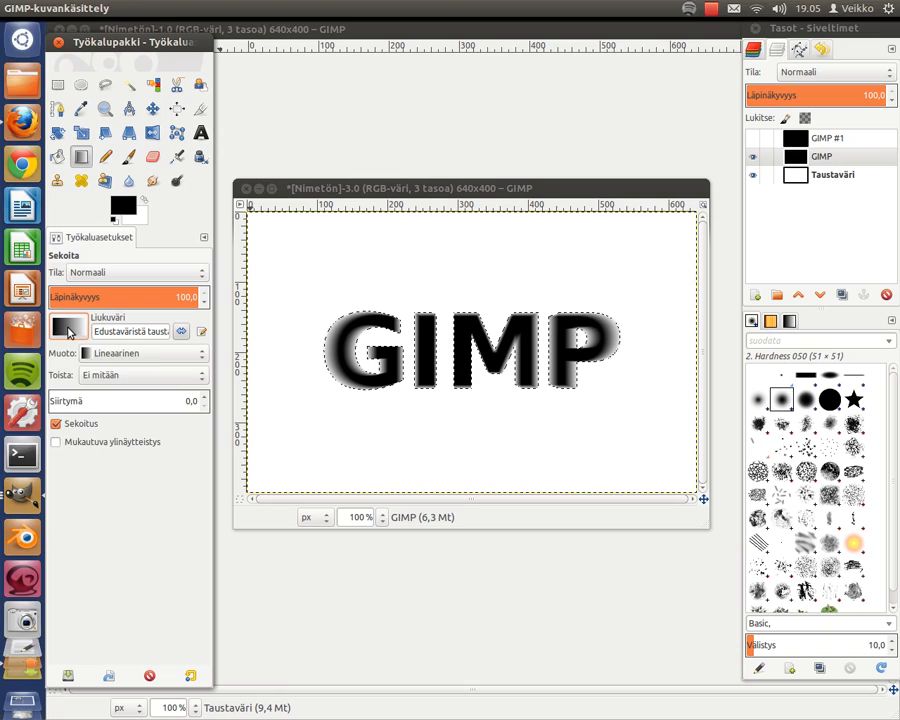
pyautogui.click(68, 332)
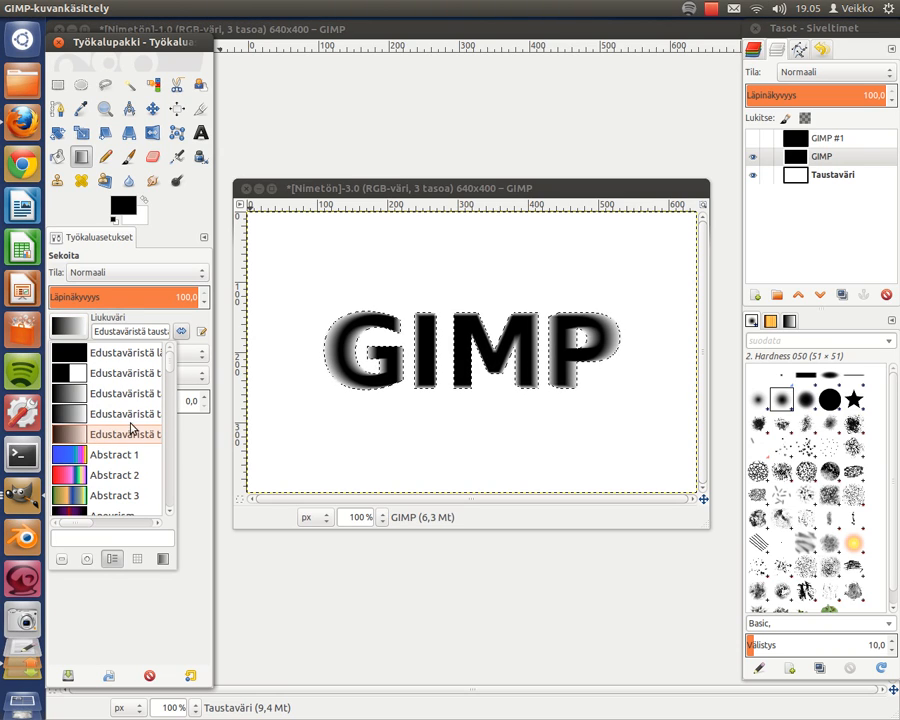
pyautogui.click(114, 432)
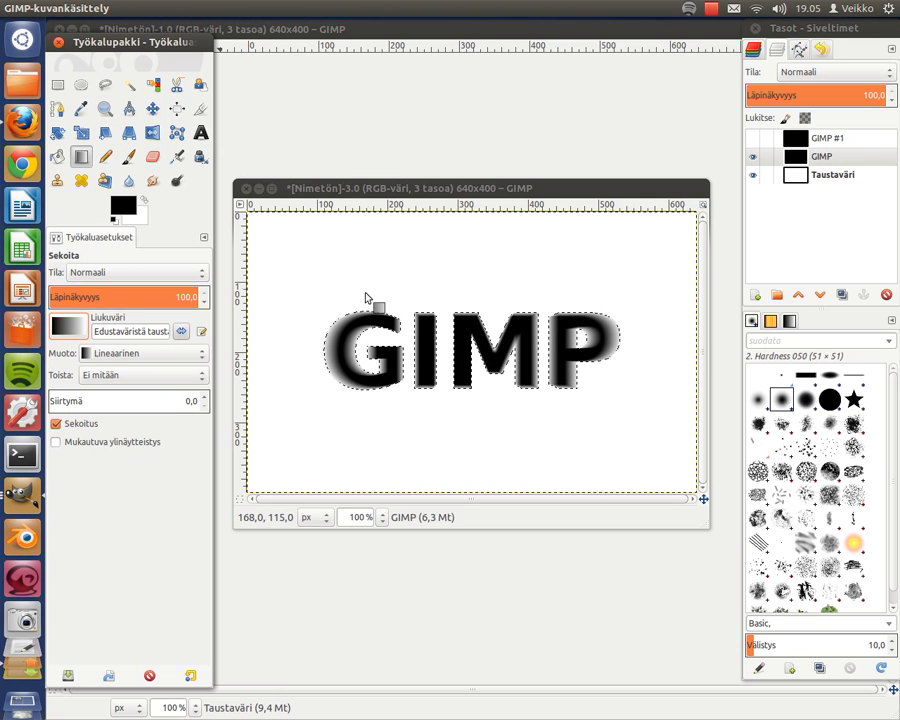
# Fill the selected streaks with a grey-to-black gradient, then bring up the GIMP #1 layer's actions for Alpha to Selection.
pyautogui.moveTo(368, 300); pyautogui.dragTo(360, 410)
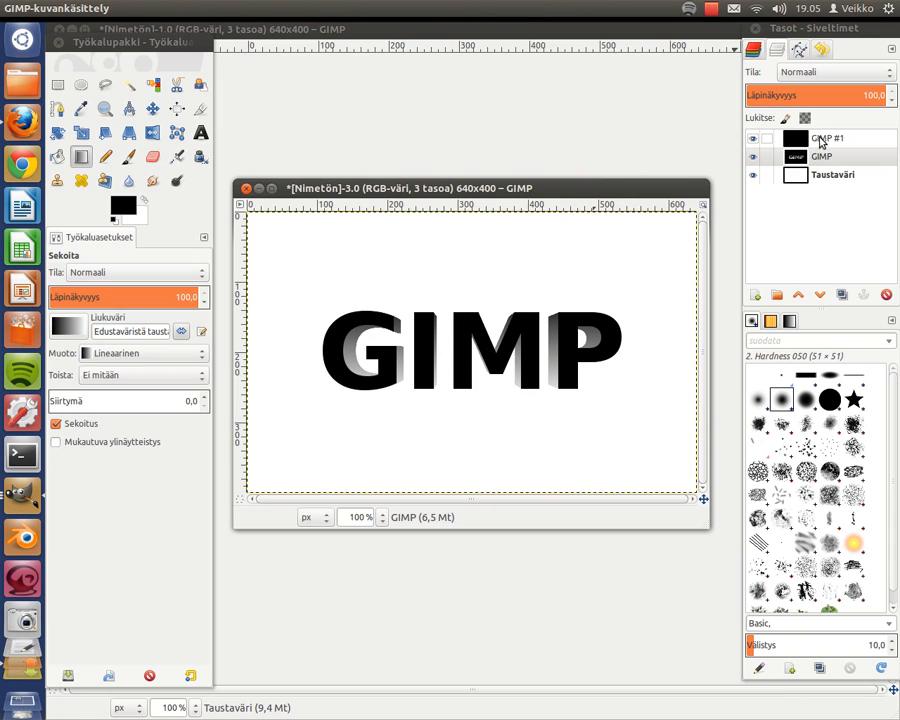
pyautogui.rightClick(830, 138)
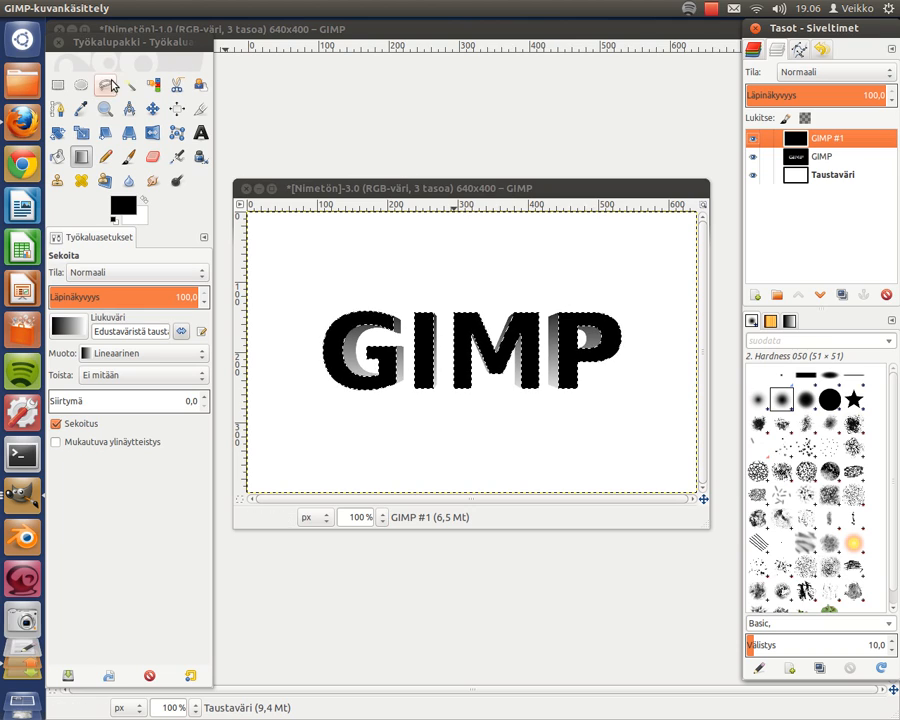
# Intersect the letter selection with an ellipse across the text, then shrink it by 2 pixels.
pyautogui.click(82, 84)
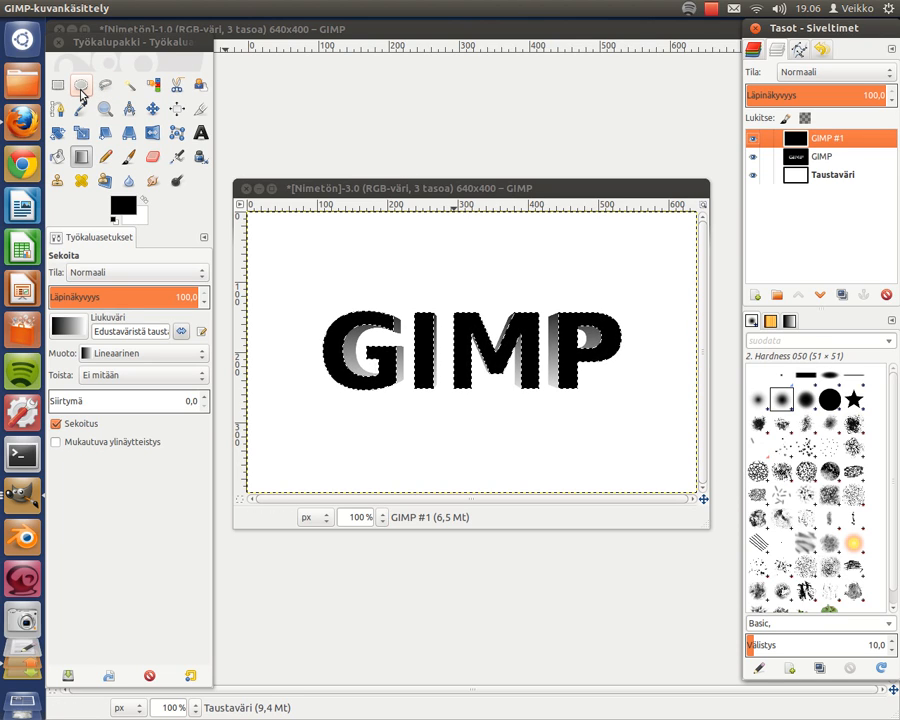
pyautogui.click(80, 84)
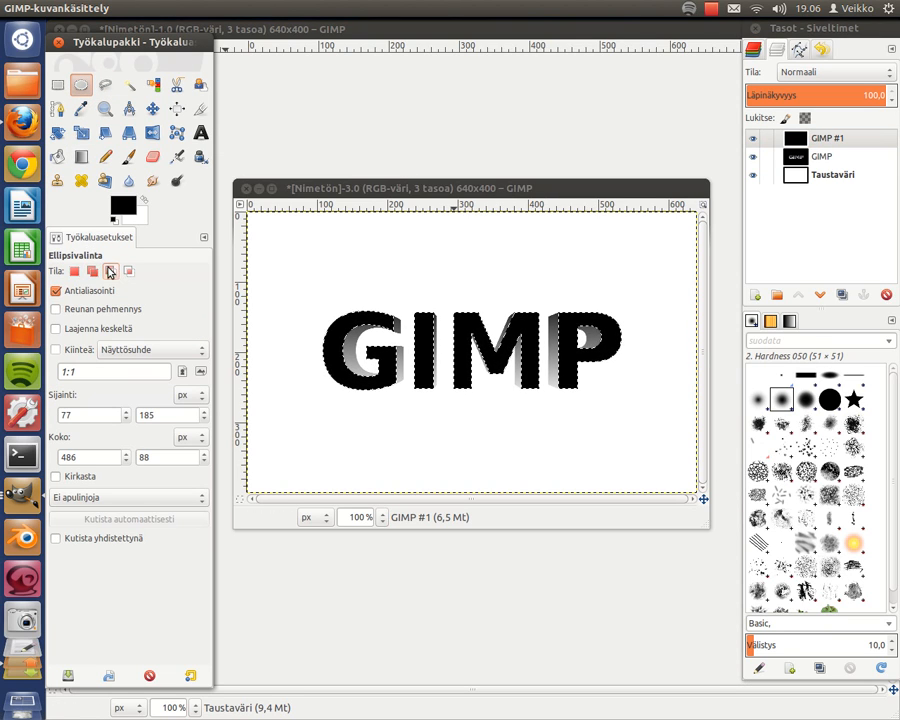
pyautogui.click(112, 272)
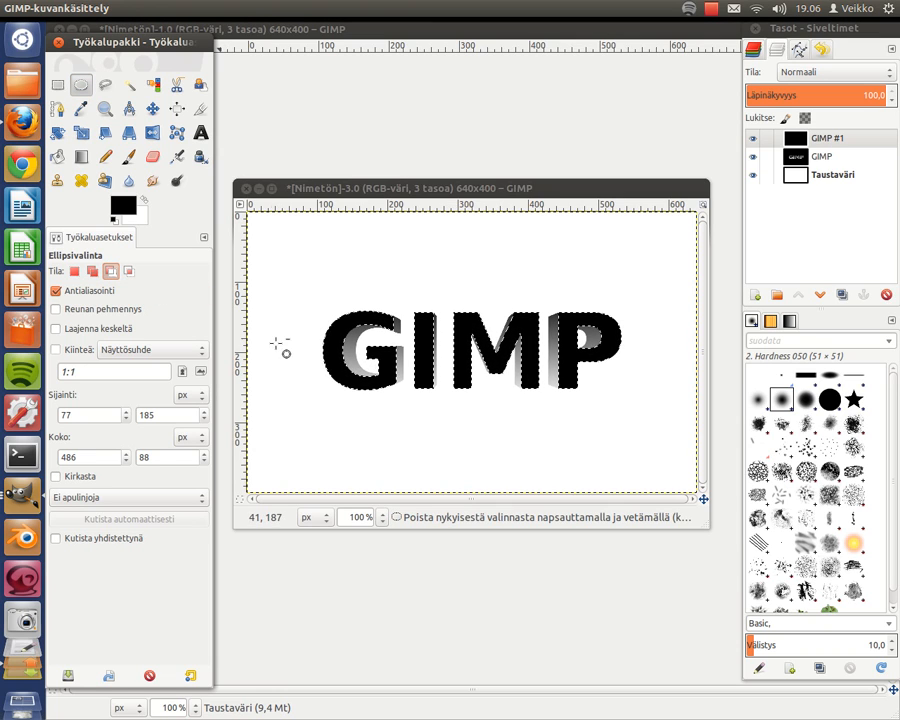
pyautogui.moveTo(278, 344); pyautogui.dragTo(644, 432)
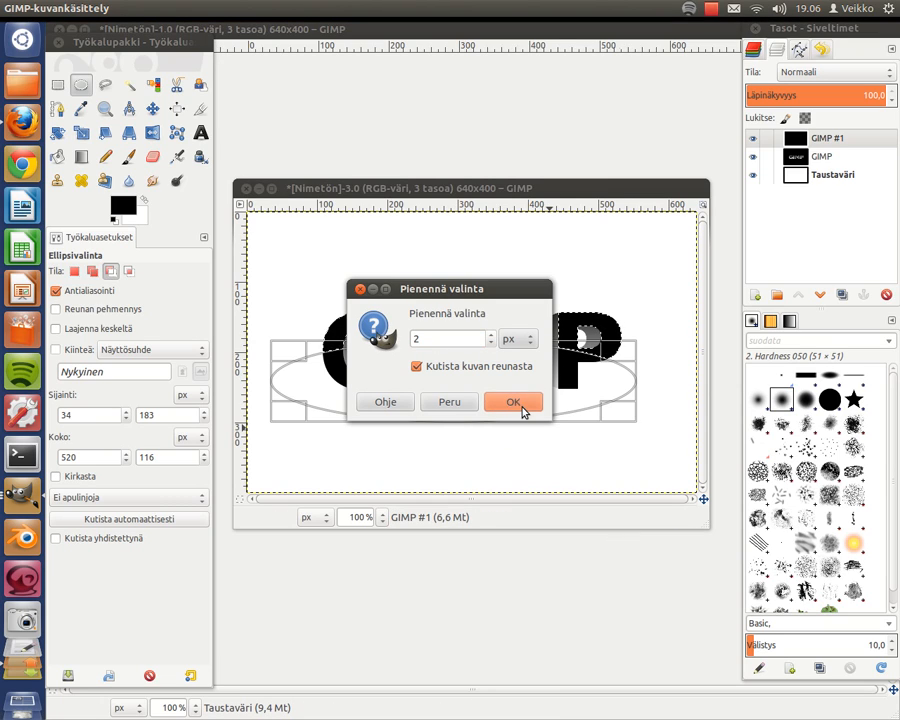
pyautogui.click(512, 400)
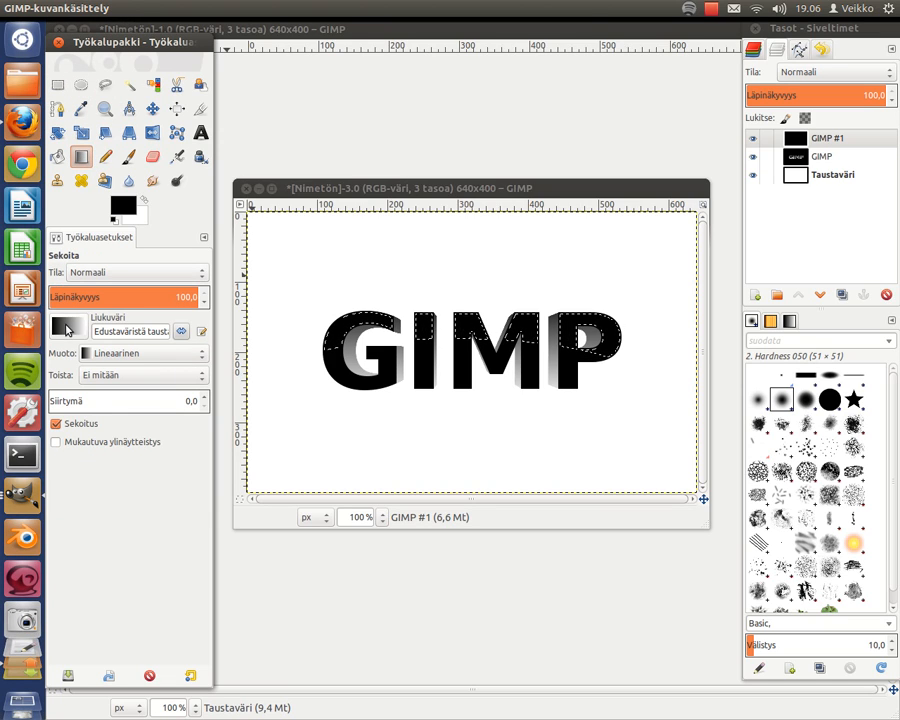
# Drag a light-to-dark gradient across the shrunken letter selection for a glossy shine, then deselect.
pyautogui.click(68, 332)
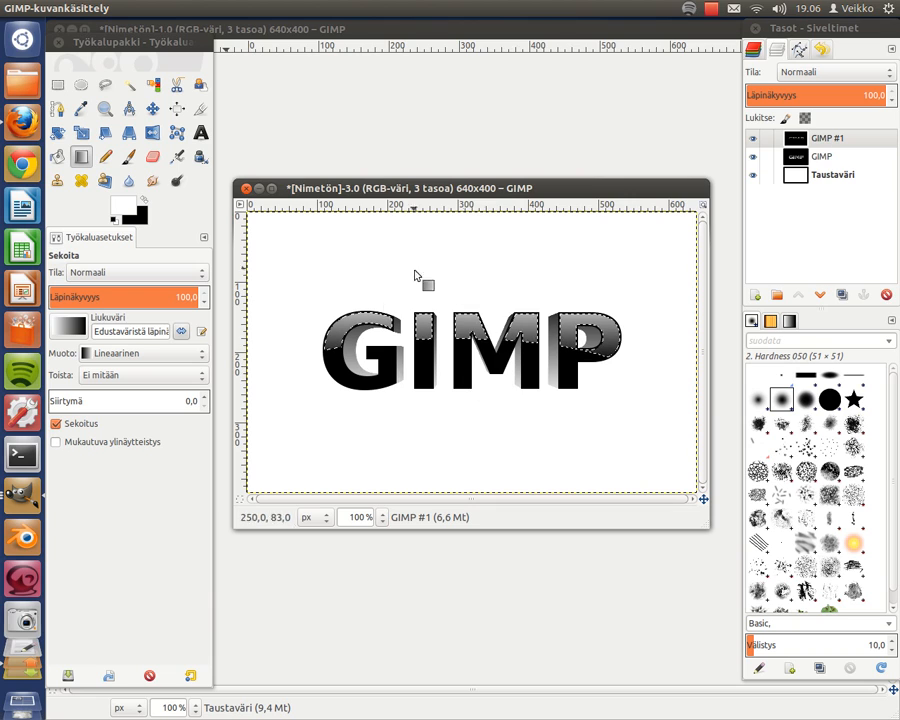
pyautogui.rightClick(470, 376)
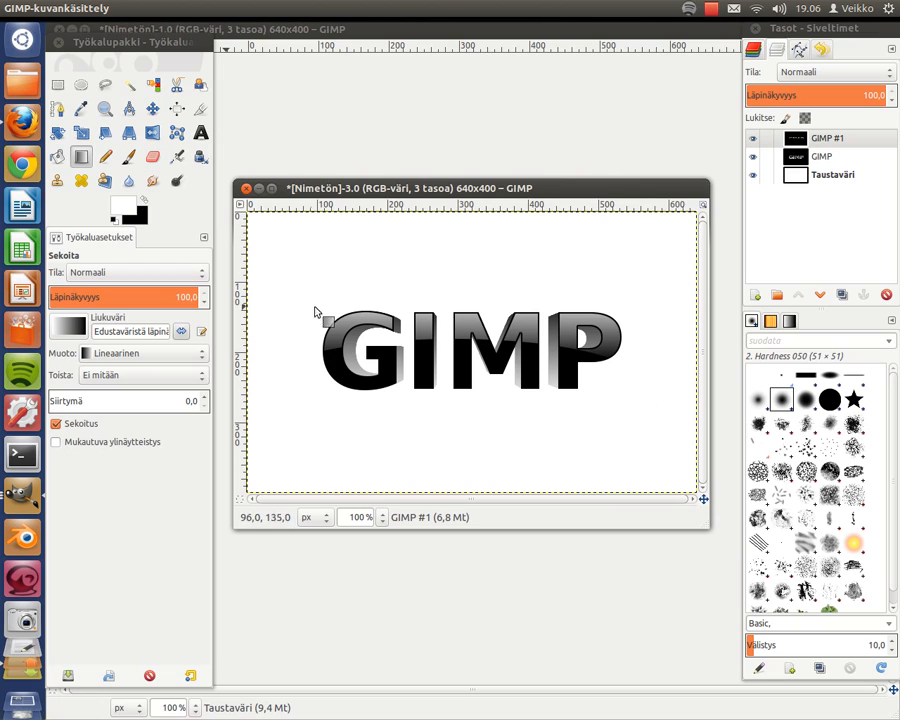
pyautogui.moveTo(420, 320)
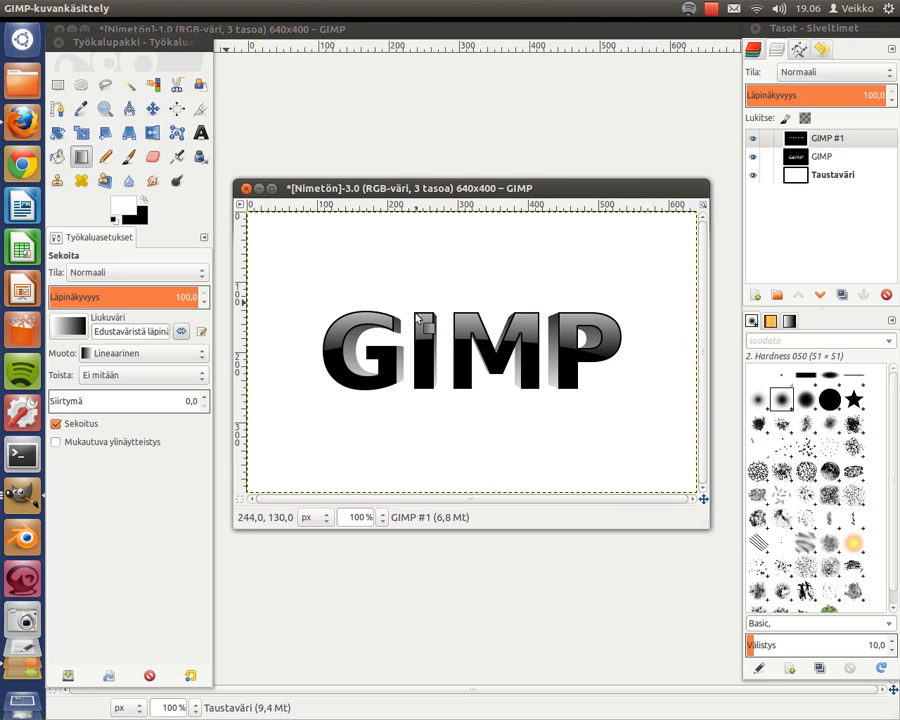
pyautogui.moveTo(378, 458)
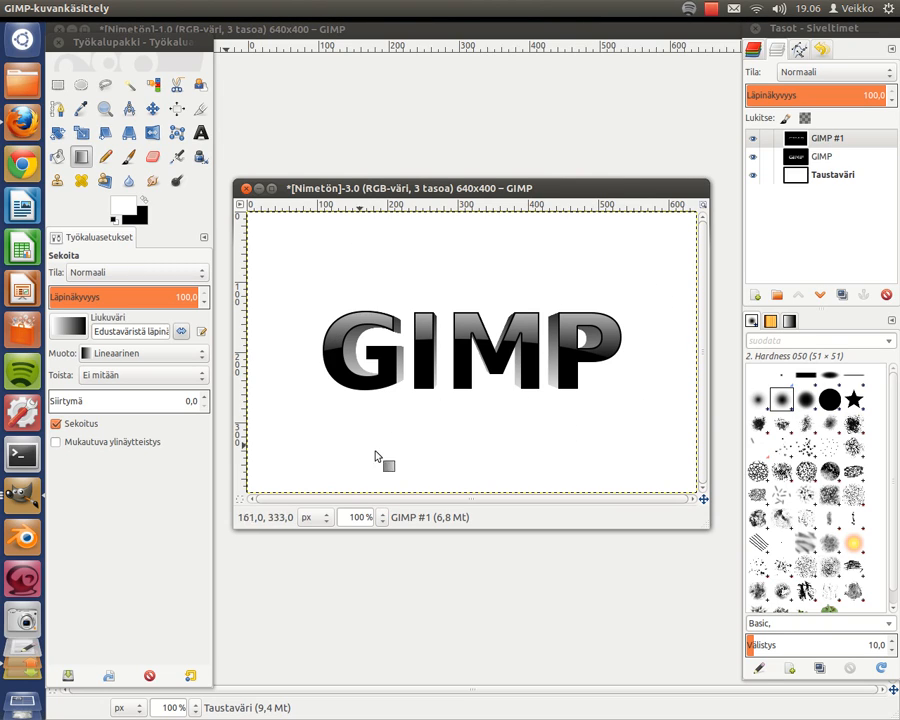
pyautogui.moveTo(564, 352)
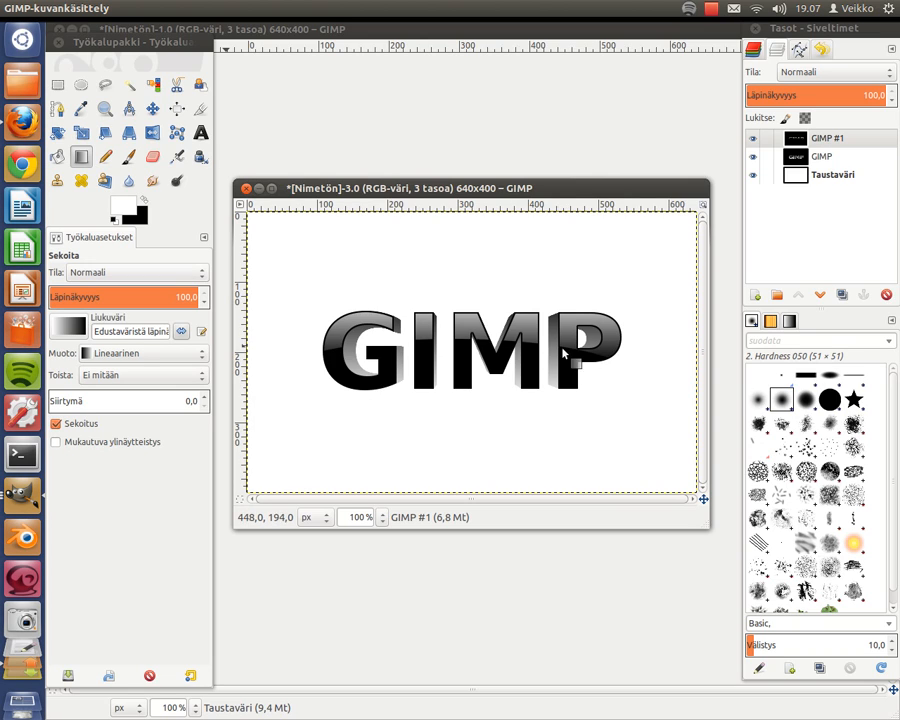
pyautogui.moveTo(578, 414)
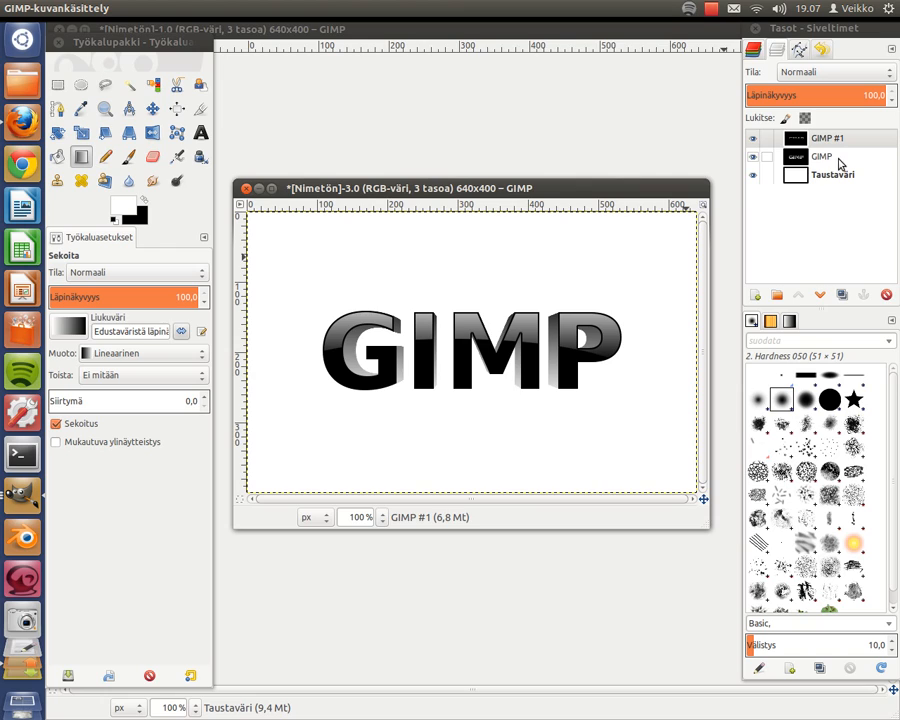
# Apply a 2-pixel Gaussian blur to the grey extruded shadow layer behind the lettering.
pyautogui.click(820, 156)
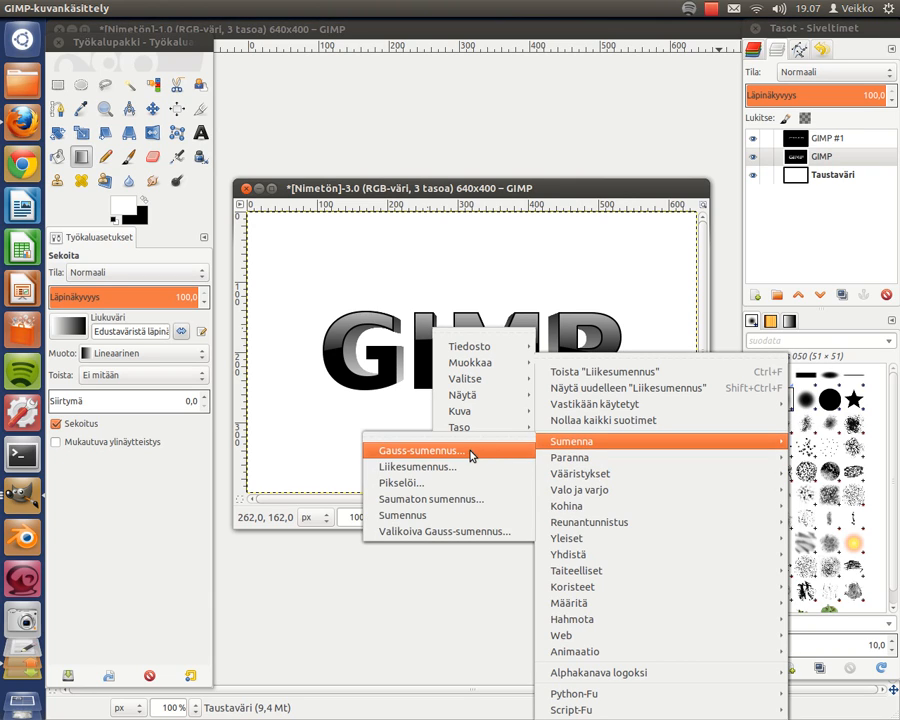
pyautogui.click(420, 450)
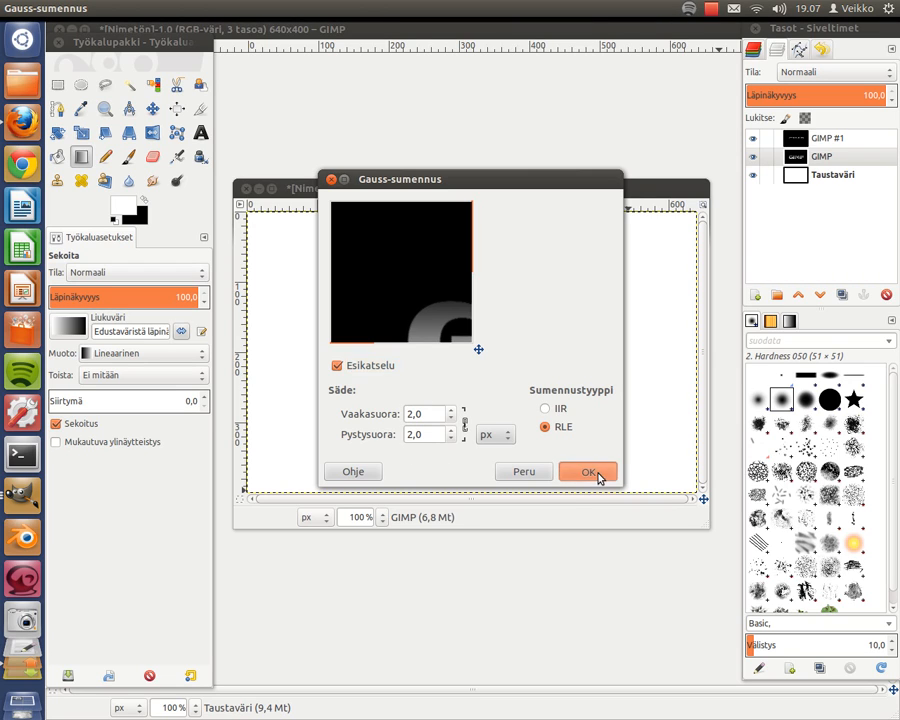
pyautogui.click(588, 472)
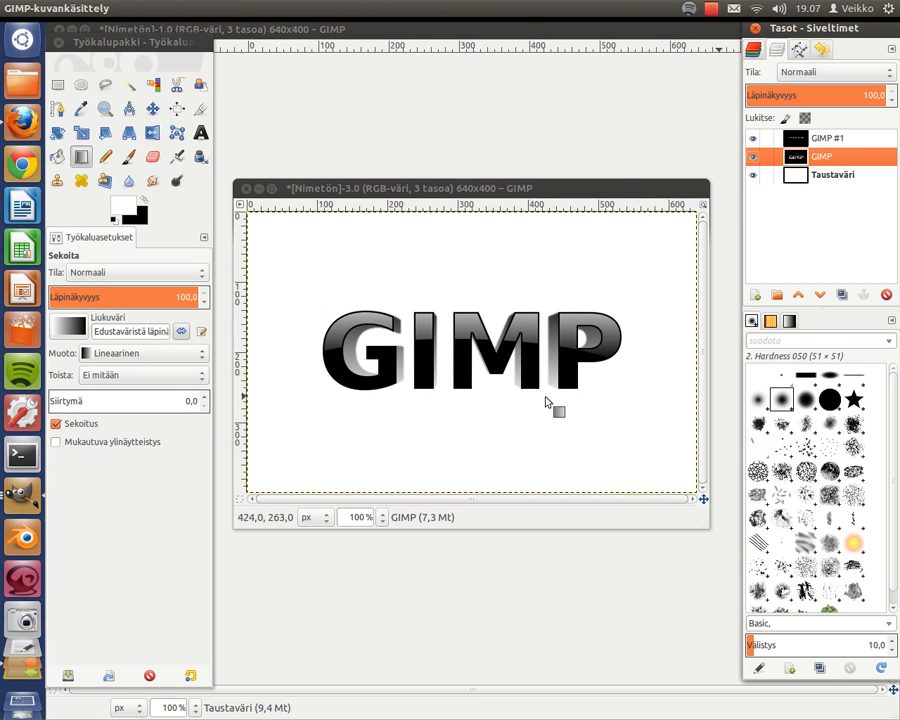
pyautogui.write('800')
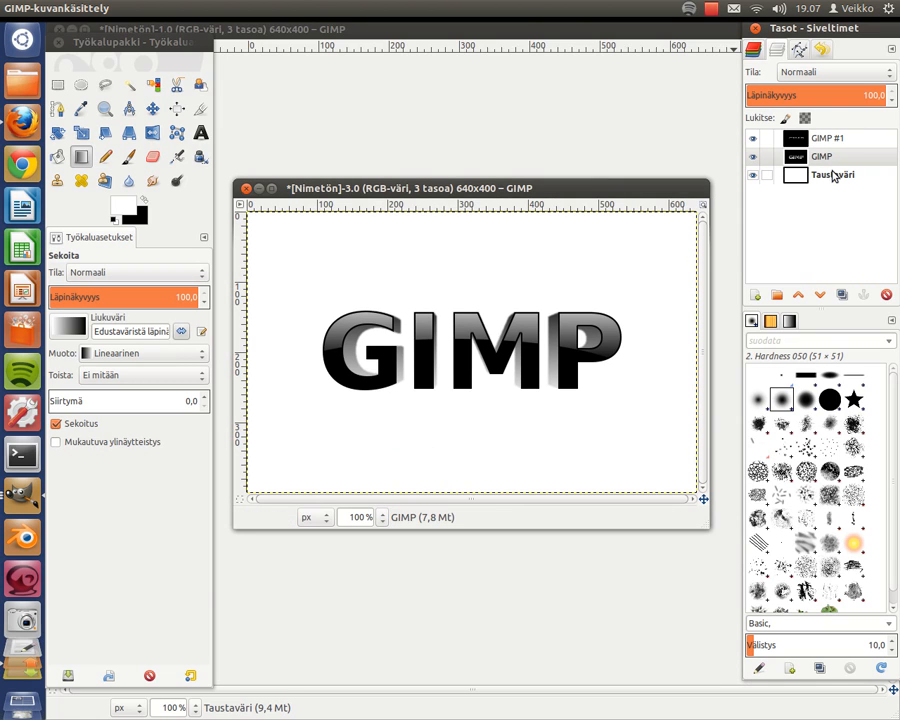
# Draw a radial blue-to-black gradient on the background layer from the centre to the left edge.
pyautogui.click(832, 174)
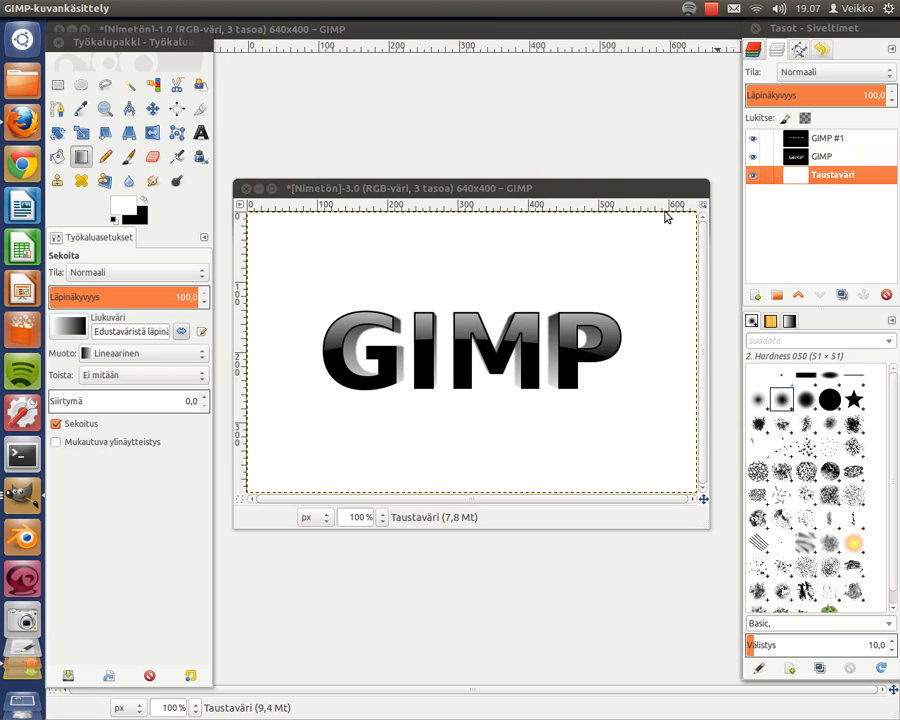
pyautogui.moveTo(80, 158)
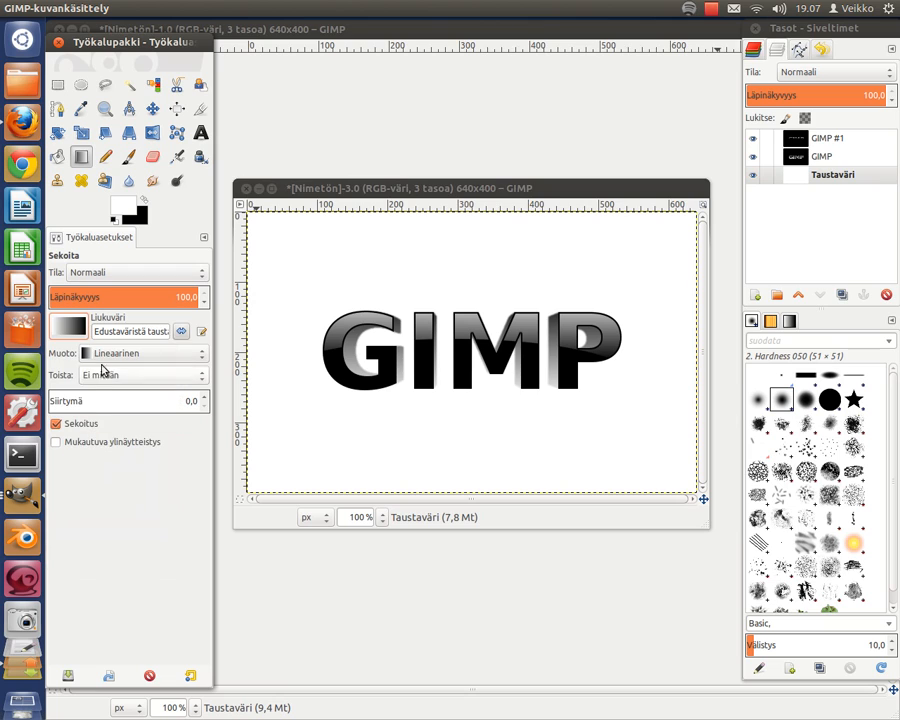
pyautogui.click(140, 352)
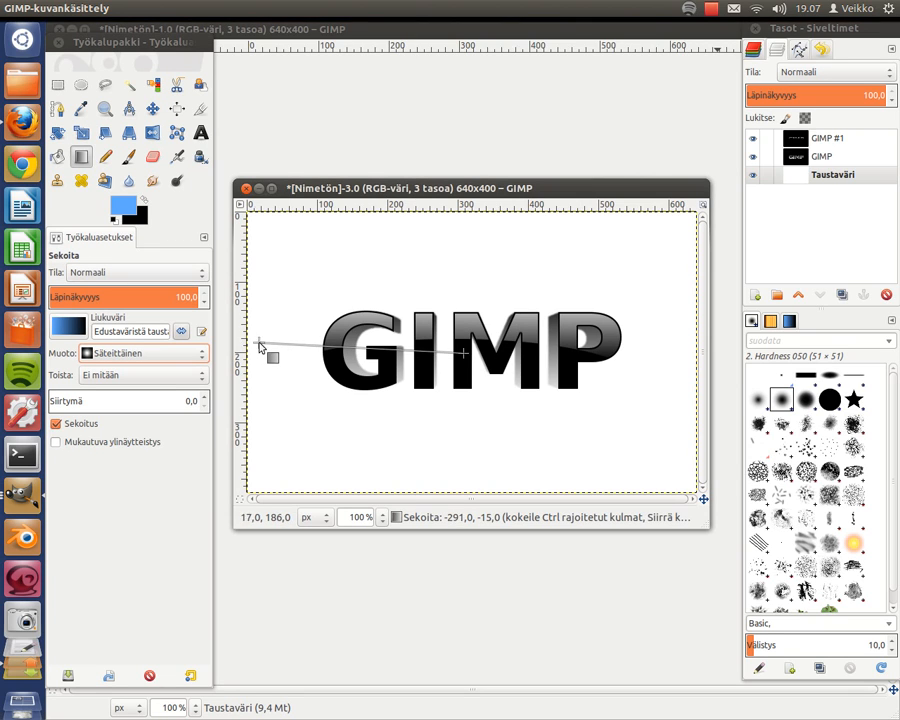
pyautogui.moveTo(258, 342); pyautogui.dragTo(476, 418)
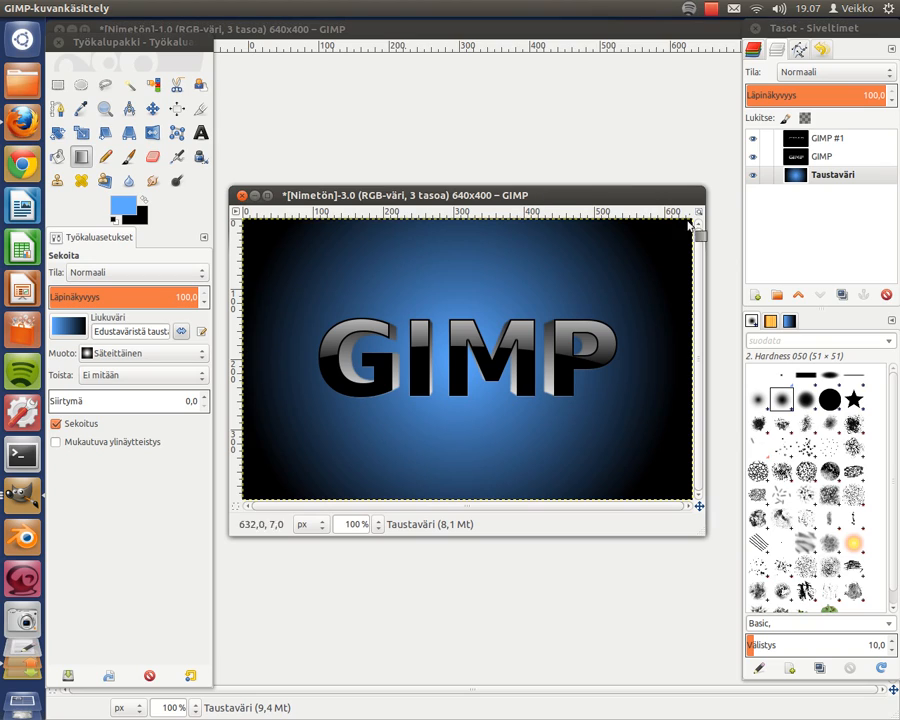
pyautogui.moveTo(676, 192)
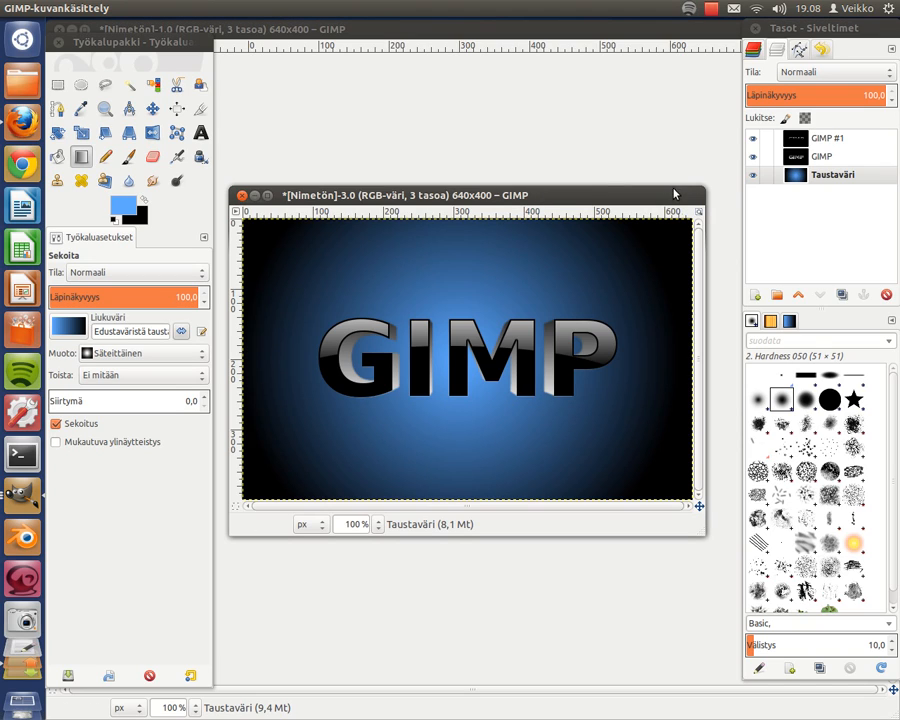
pyautogui.moveTo(668, 198)
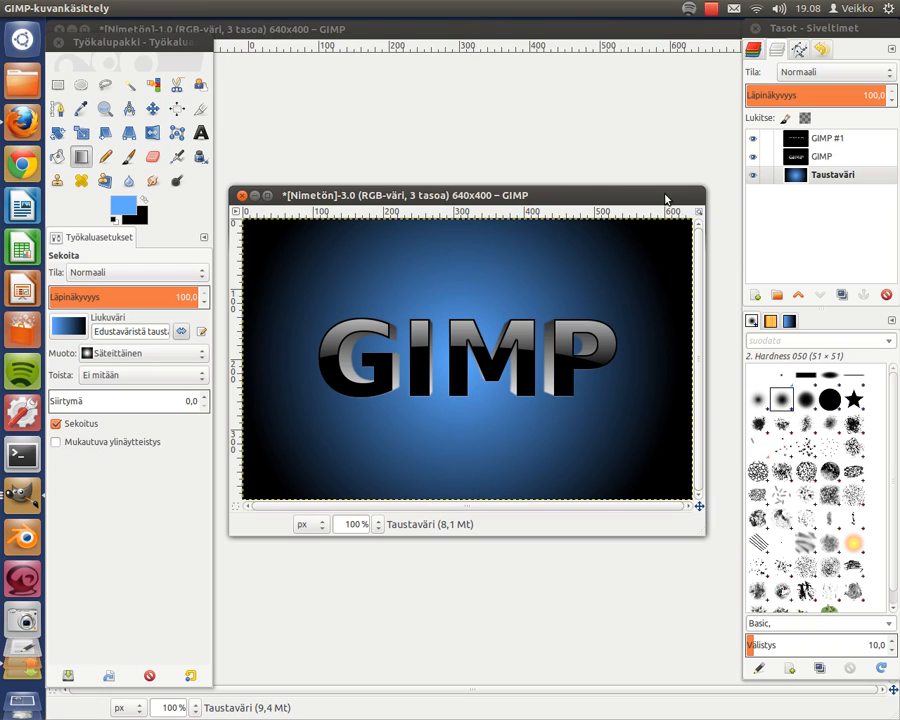
pyautogui.moveTo(548, 152)
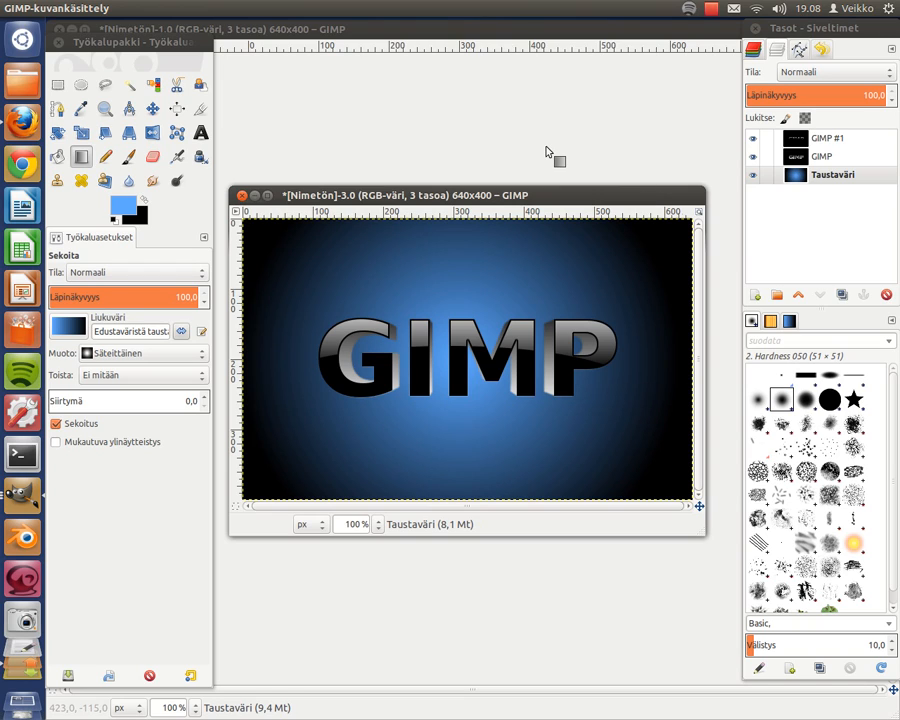